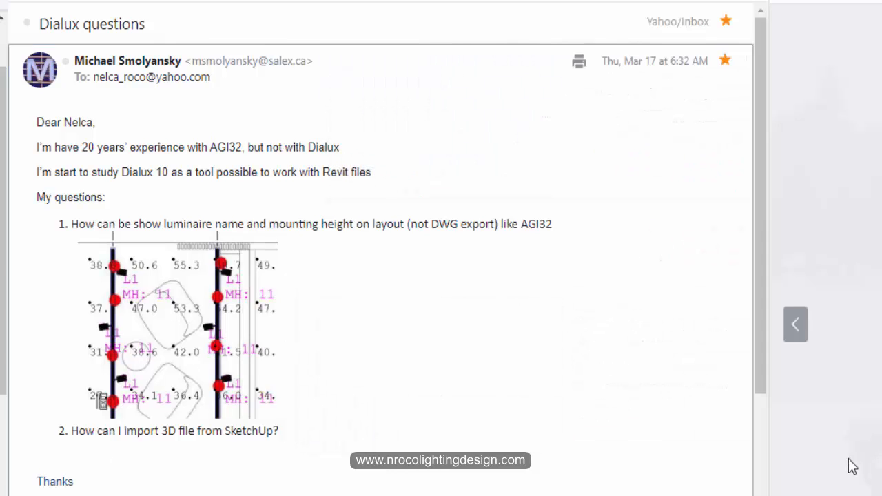
- Enlarge the attached layout image image008.jpg beside the 'Dialux questions' email
{"action": "left_click", "coordinate": [179, 324]}
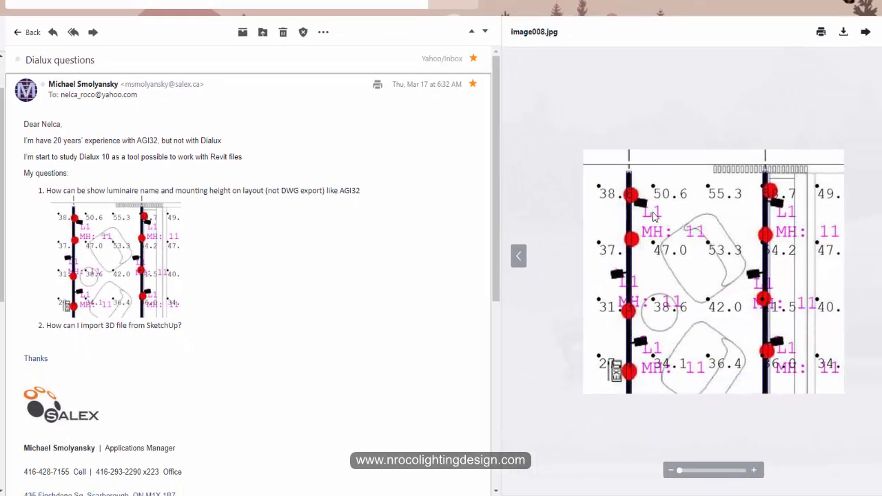
{"action": "mouse_move", "coordinate": [618, 219]}
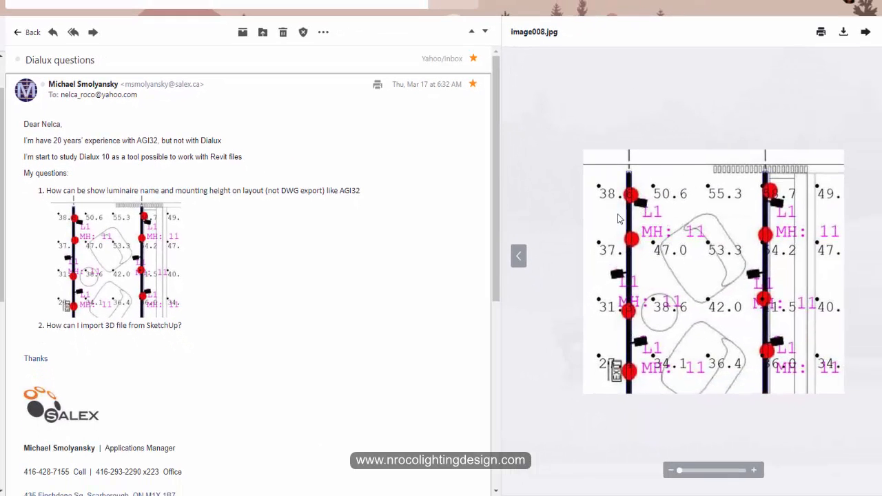
{"action": "mouse_move", "coordinate": [652, 218]}
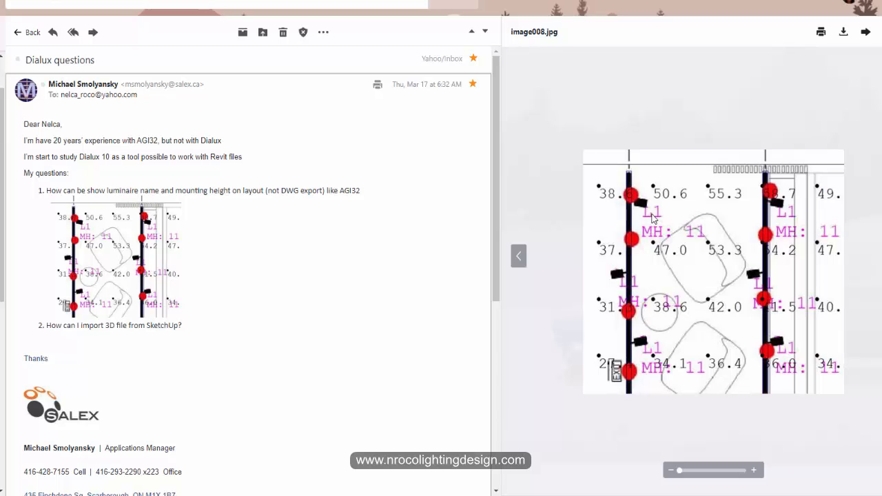
{"action": "mouse_move", "coordinate": [656, 243]}
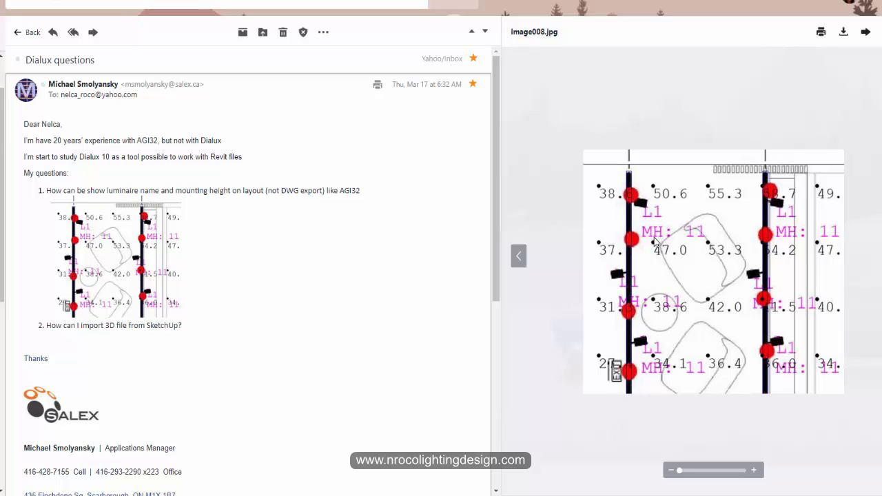
{"action": "mouse_move", "coordinate": [567, 325]}
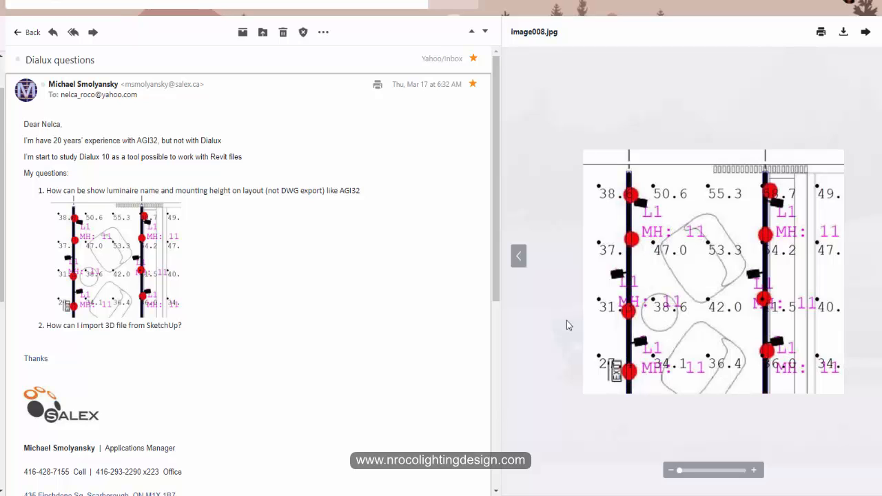
{"action": "mouse_move", "coordinate": [661, 307]}
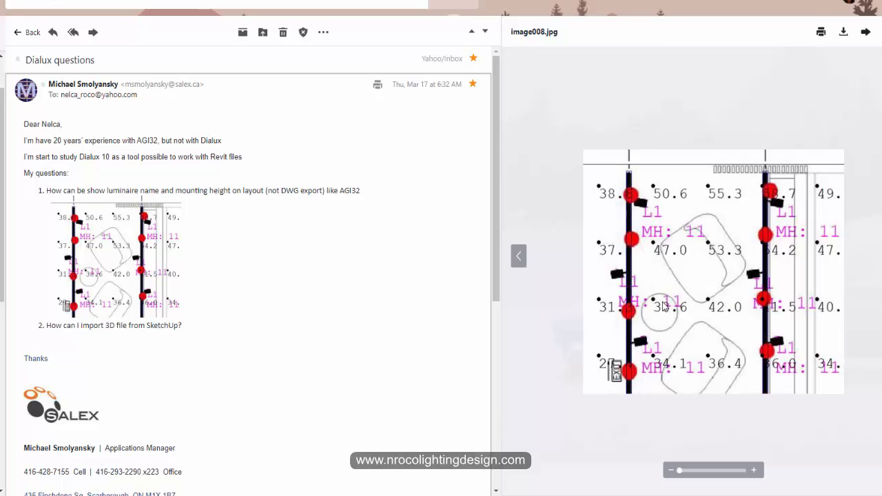
{"action": "mouse_move", "coordinate": [627, 270]}
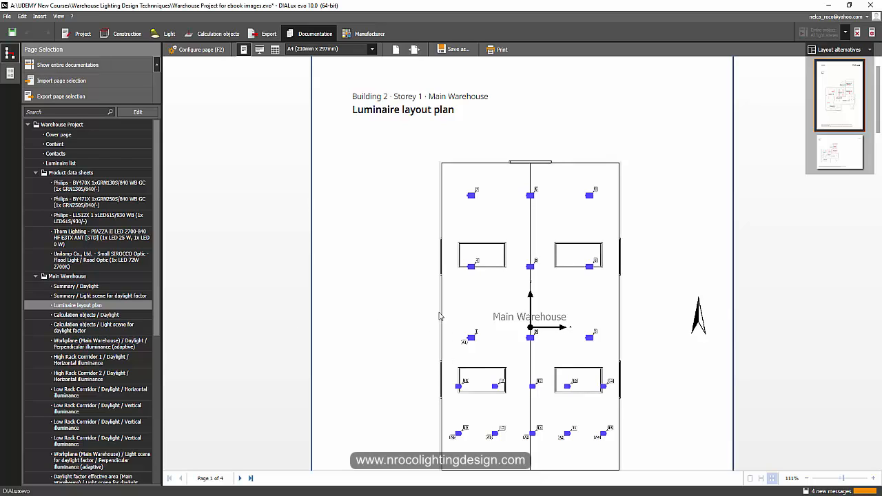
{"action": "mouse_move", "coordinate": [196, 49]}
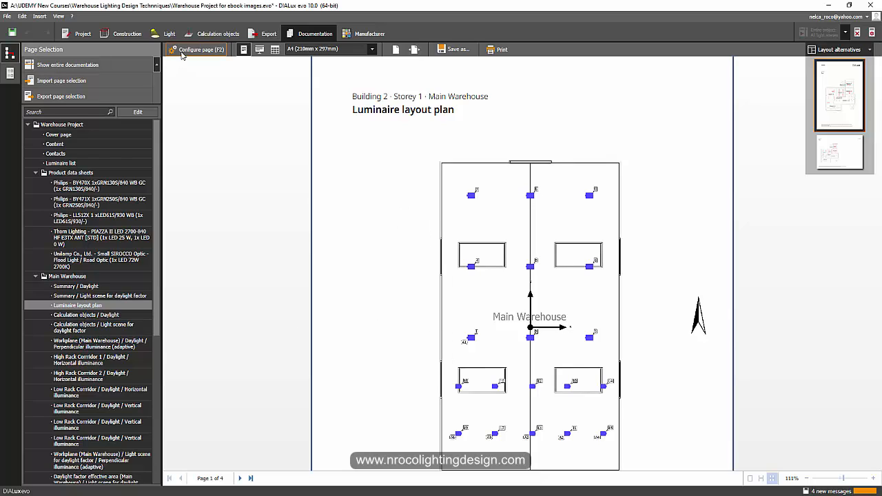
{"action": "mouse_move", "coordinate": [506, 284]}
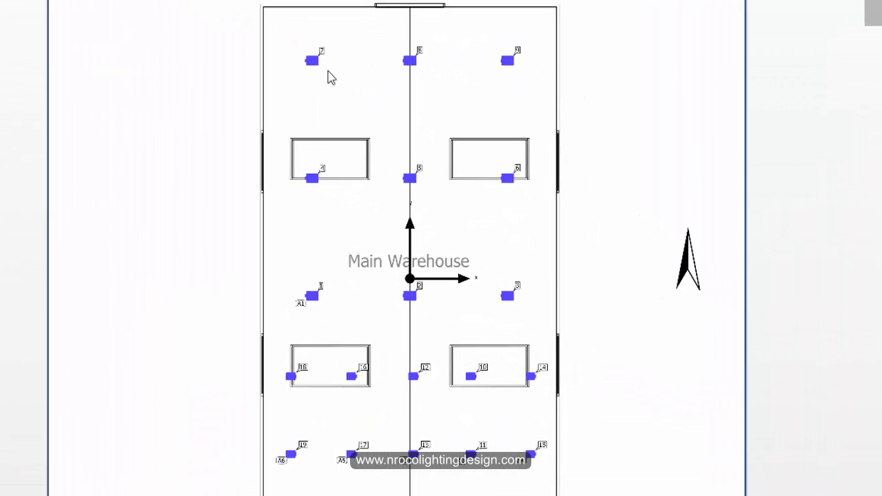
- Scroll through the Main Warehouse luminaire layout plan report showing 11 m and 7 m heights
{"action": "scroll", "scroll_direction": "down", "scroll_amount": 3}
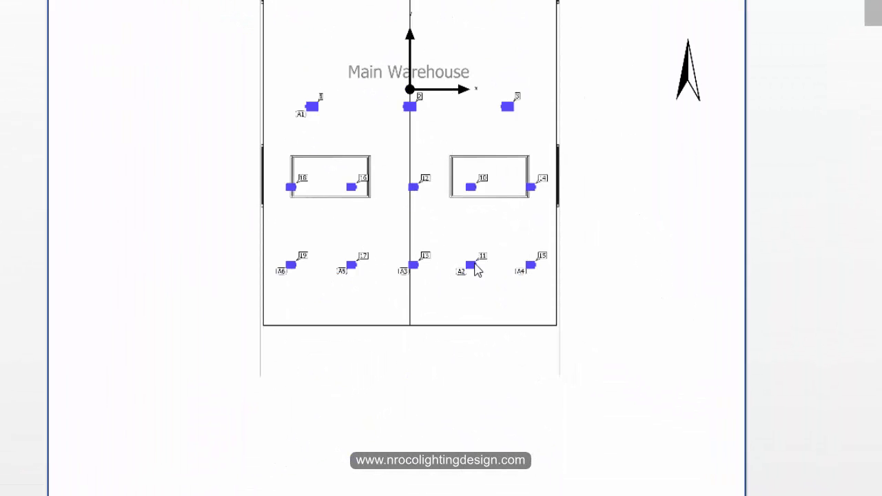
{"action": "scroll", "scroll_direction": "down", "scroll_amount": 3}
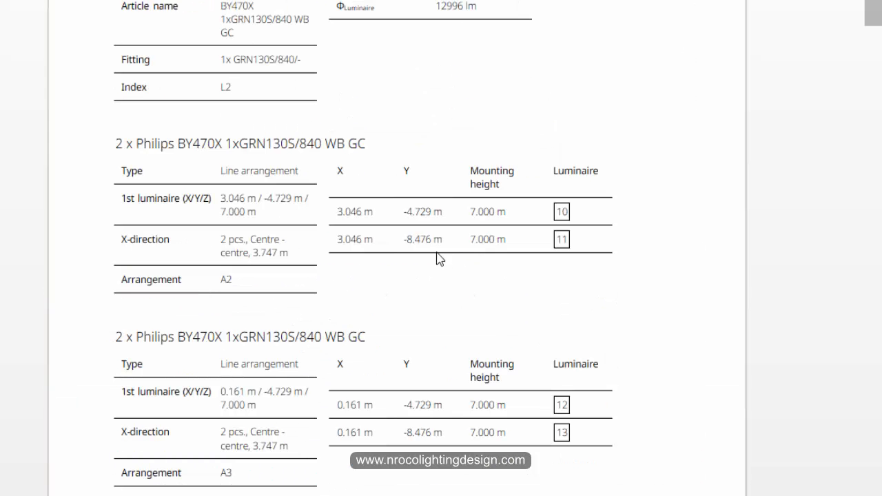
{"action": "mouse_move", "coordinate": [449, 262]}
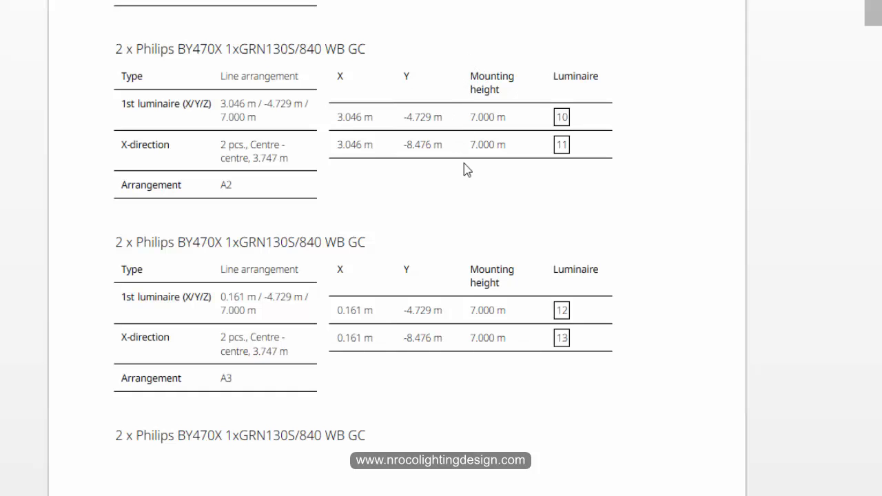
{"action": "mouse_move", "coordinate": [487, 185]}
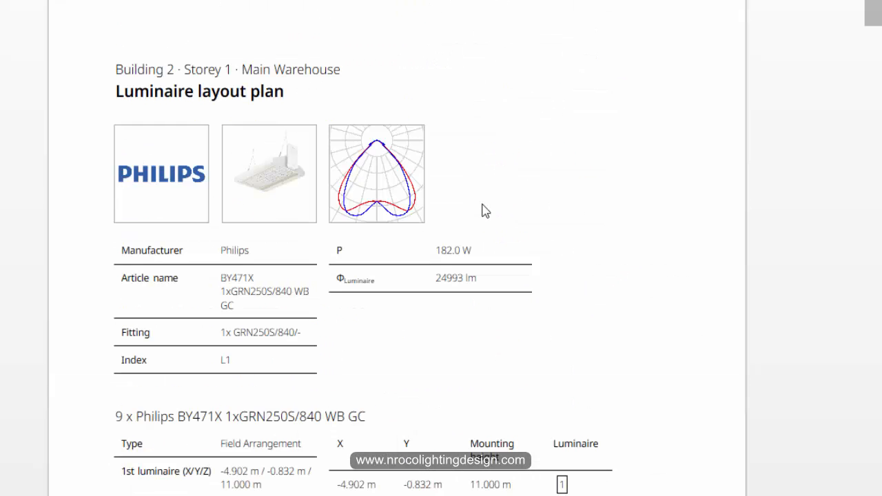
{"action": "scroll", "scroll_direction": "down", "scroll_amount": 3}
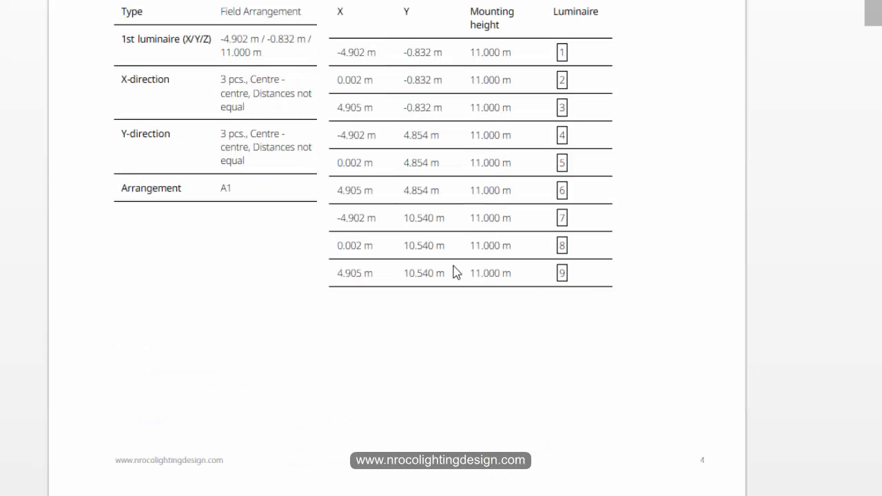
{"action": "mouse_move", "coordinate": [584, 71]}
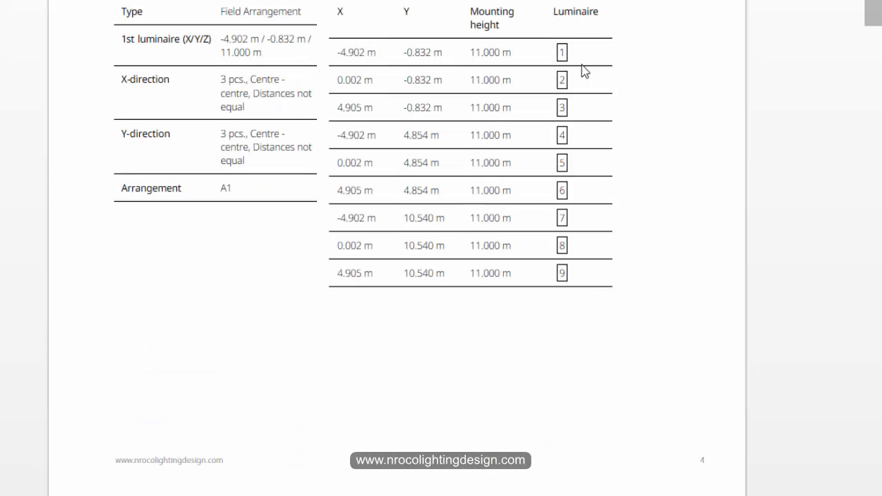
{"action": "mouse_move", "coordinate": [581, 204]}
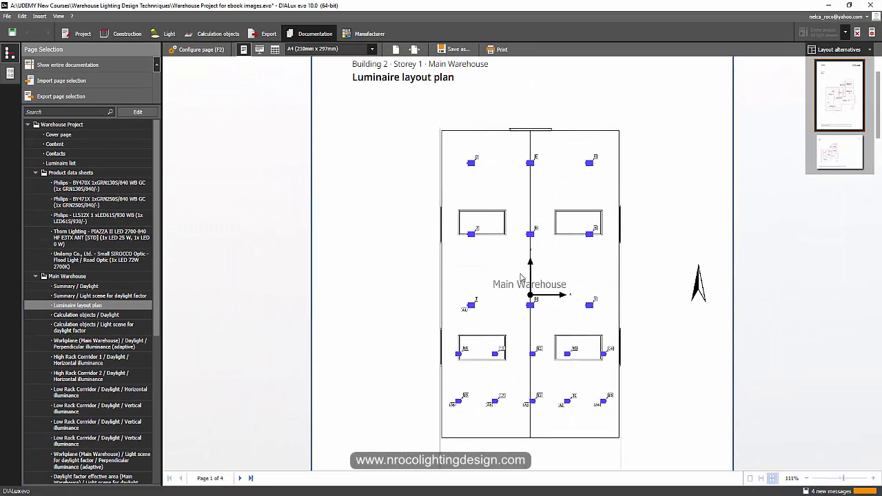
{"action": "mouse_move", "coordinate": [498, 289]}
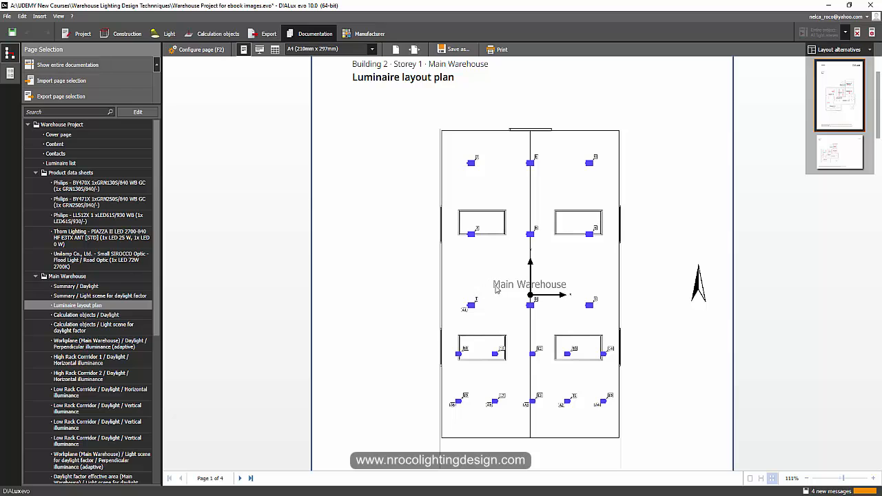
{"action": "mouse_move", "coordinate": [315, 185]}
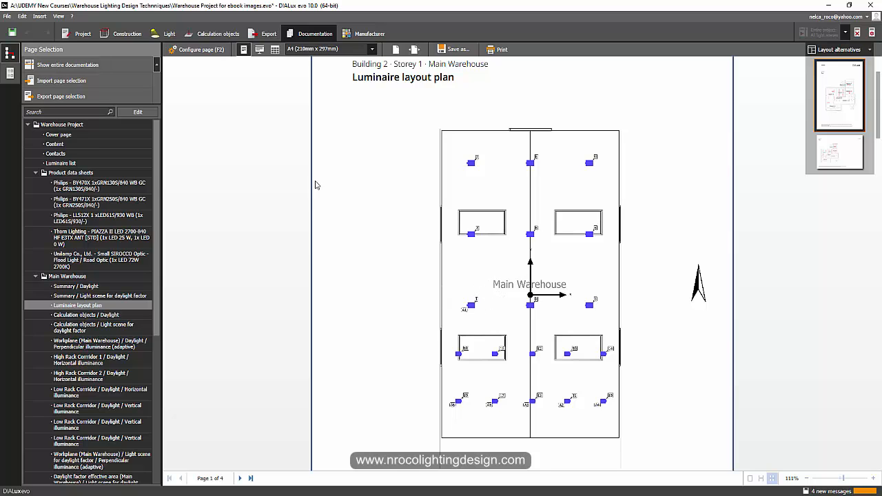
{"action": "mouse_move", "coordinate": [317, 184]}
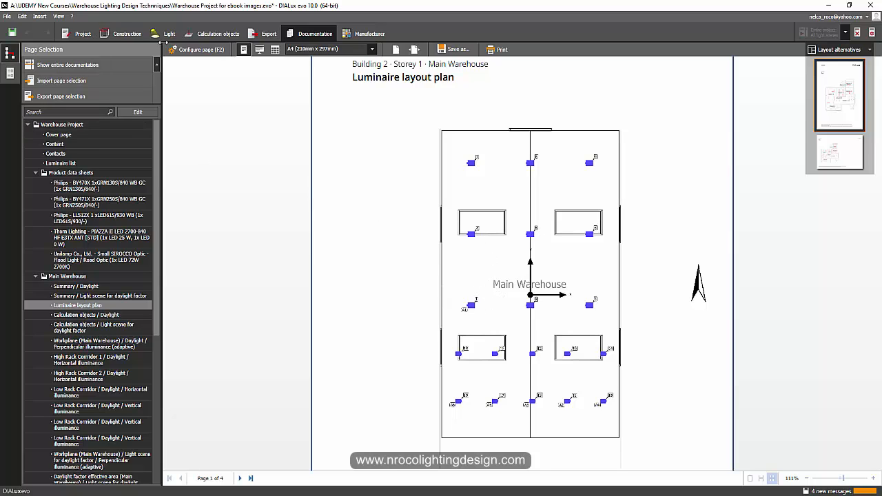
{"action": "left_click", "coordinate": [168, 34]}
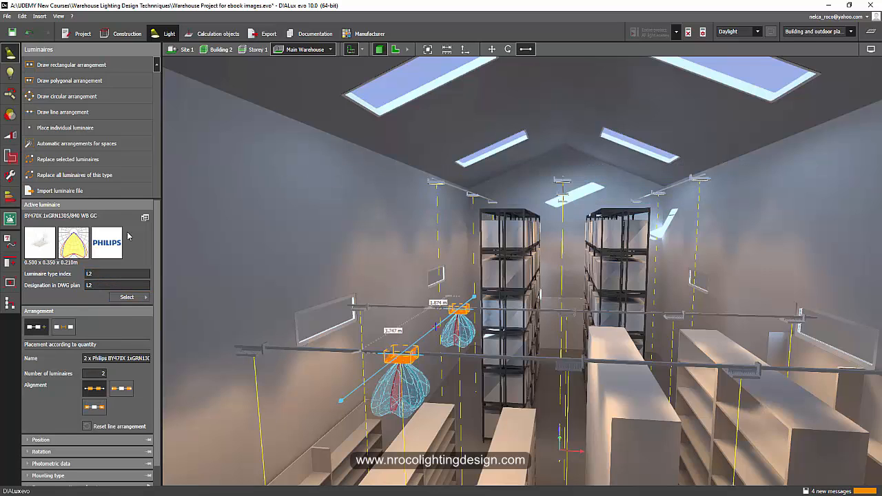
{"action": "left_click", "coordinate": [315, 33]}
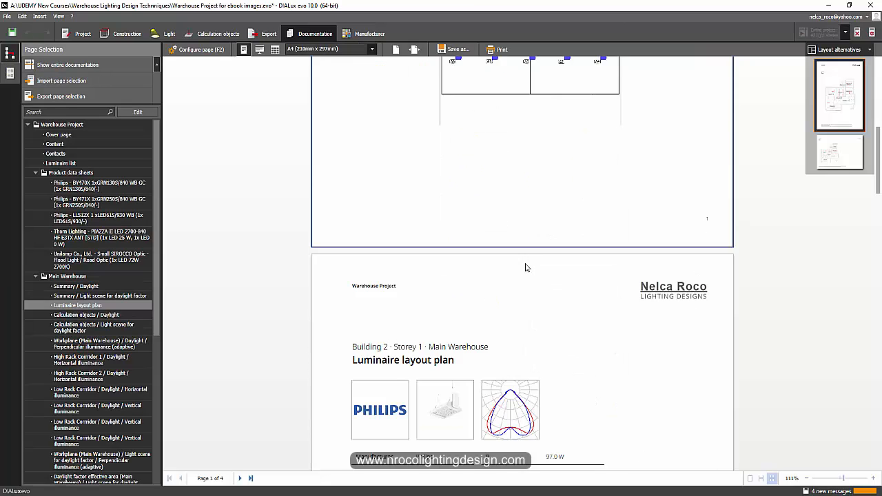
{"action": "scroll", "scroll_direction": "up", "scroll_amount": 3}
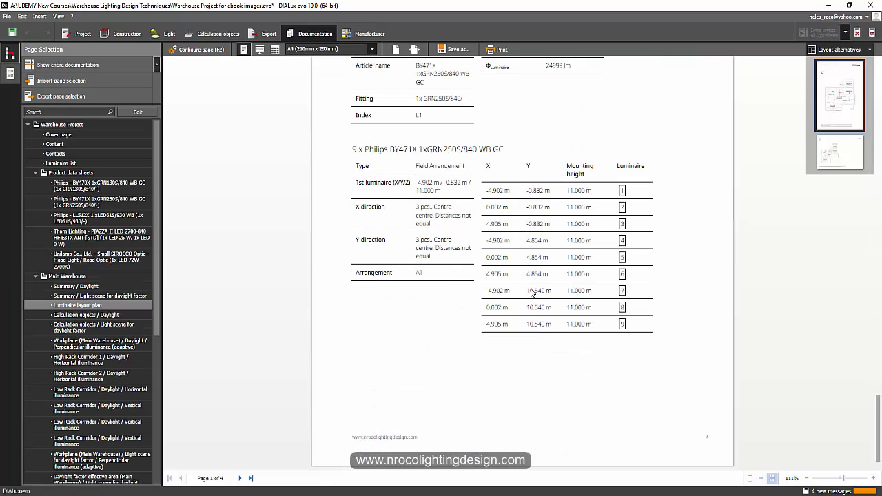
{"action": "scroll", "scroll_direction": "up", "scroll_amount": 3}
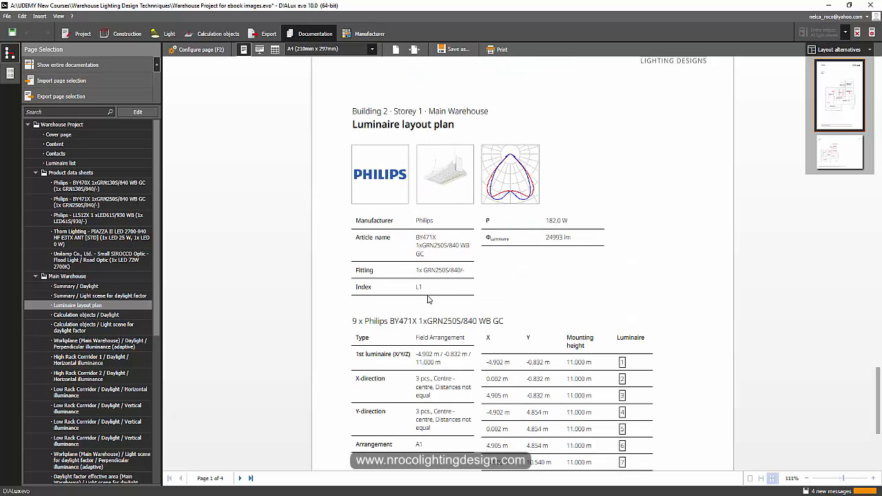
{"action": "scroll", "scroll_direction": "down", "scroll_amount": 3}
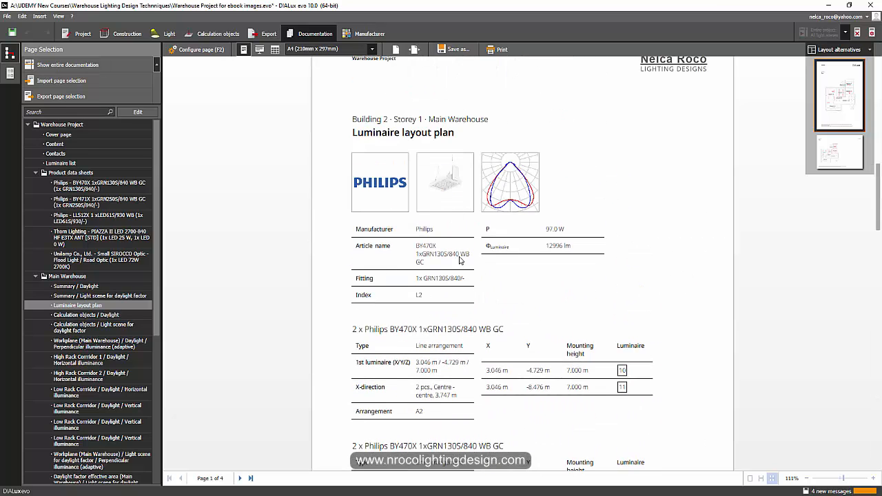
{"action": "mouse_move", "coordinate": [363, 271]}
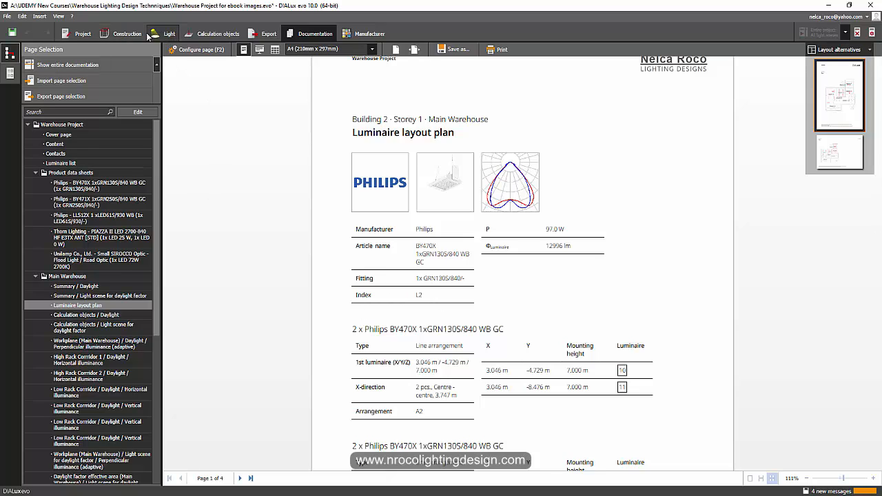
- View the Main Warehouse floor plan in Construction mode and reveal the Help lines and labelling tools
{"action": "left_click", "coordinate": [127, 33]}
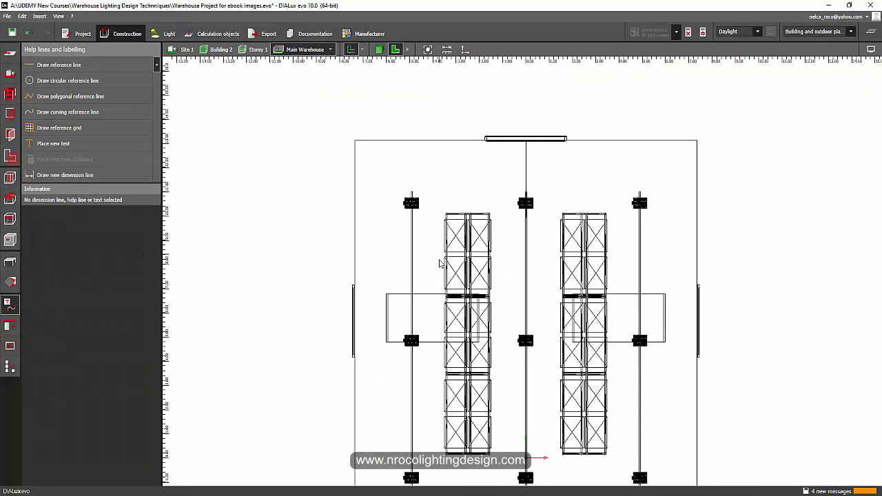
{"action": "scroll", "scroll_direction": "down", "scroll_amount": 3}
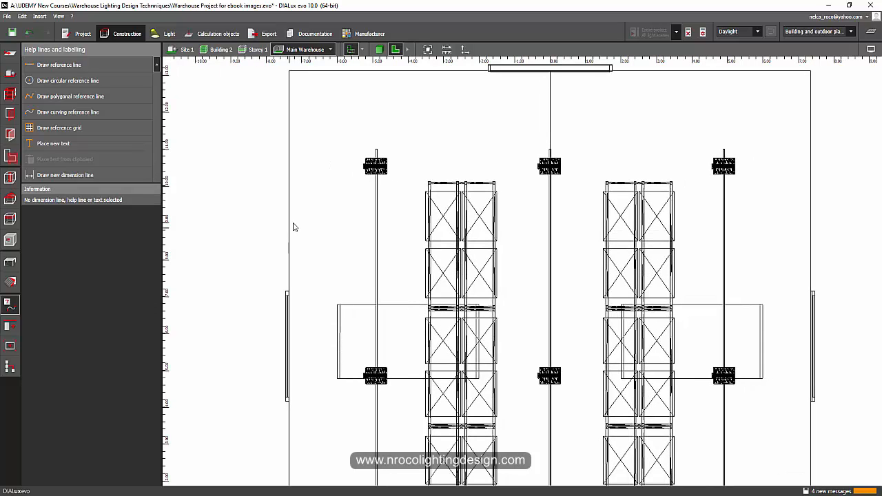
{"action": "mouse_move", "coordinate": [67, 267]}
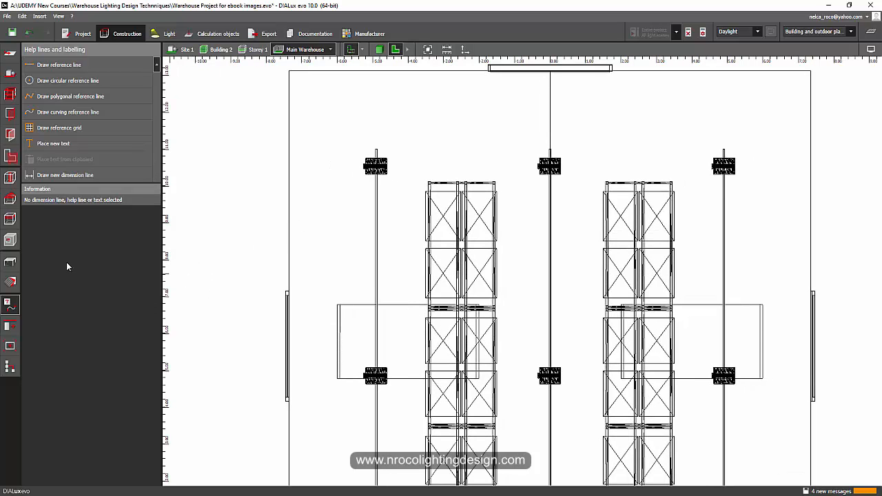
{"action": "mouse_move", "coordinate": [245, 282]}
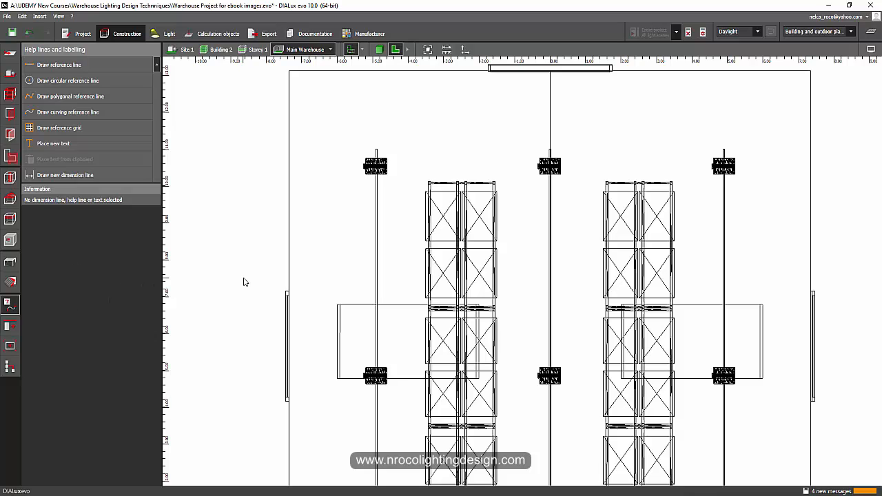
{"action": "mouse_move", "coordinate": [261, 251]}
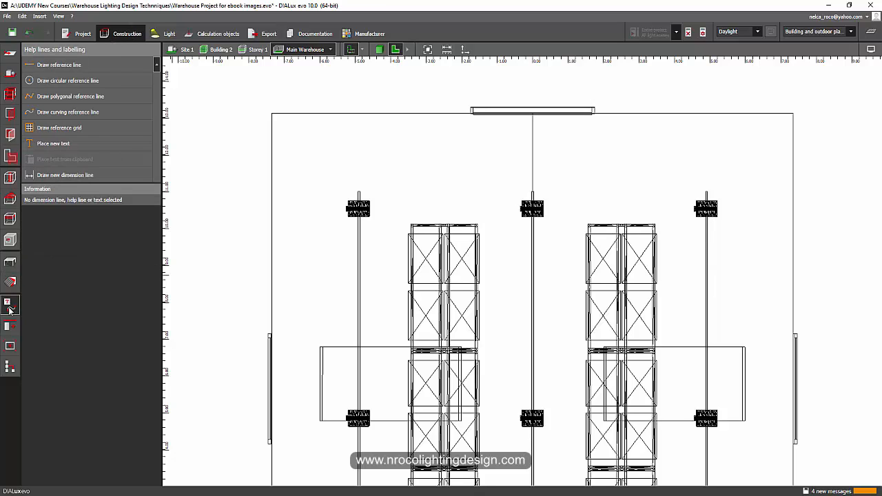
{"action": "left_click", "coordinate": [10, 283]}
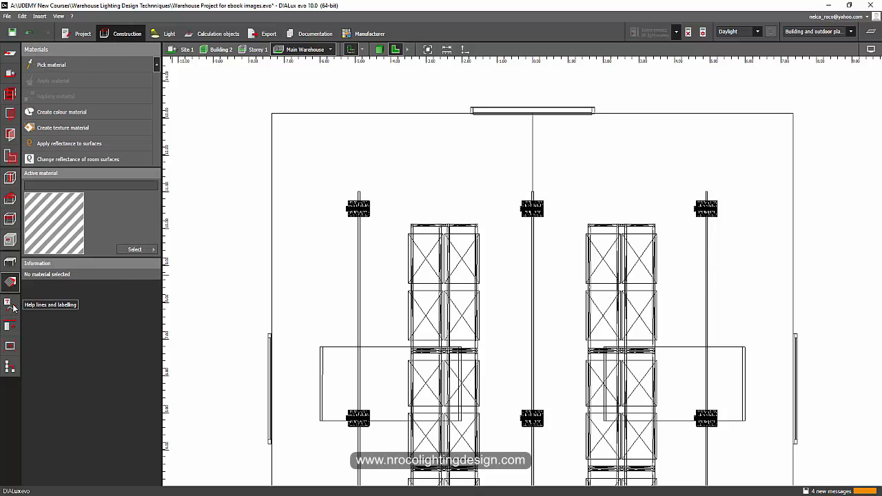
- Place a two-line 'L1 / MH-11m' text label beside the first top-row luminaire
{"action": "left_click", "coordinate": [10, 304]}
{"action": "type", "text": "L1"}
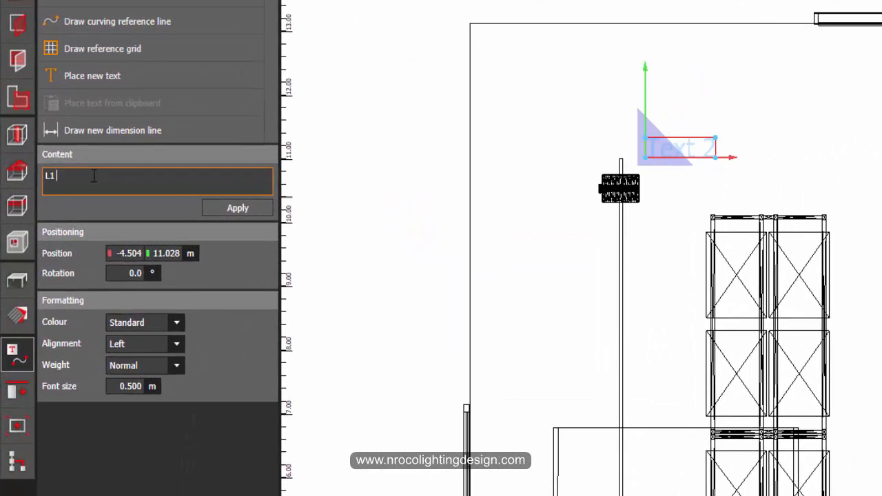
{"action": "type", "text": "MH-11"}
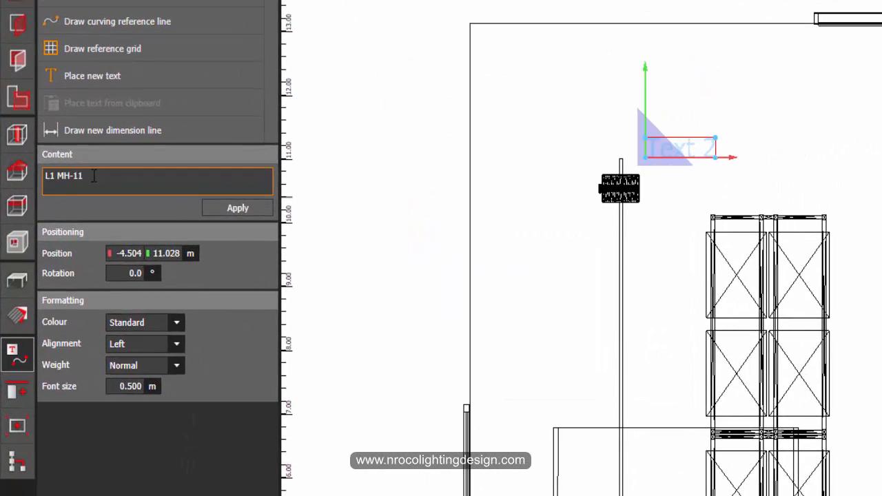
{"action": "type", "text": "m"}
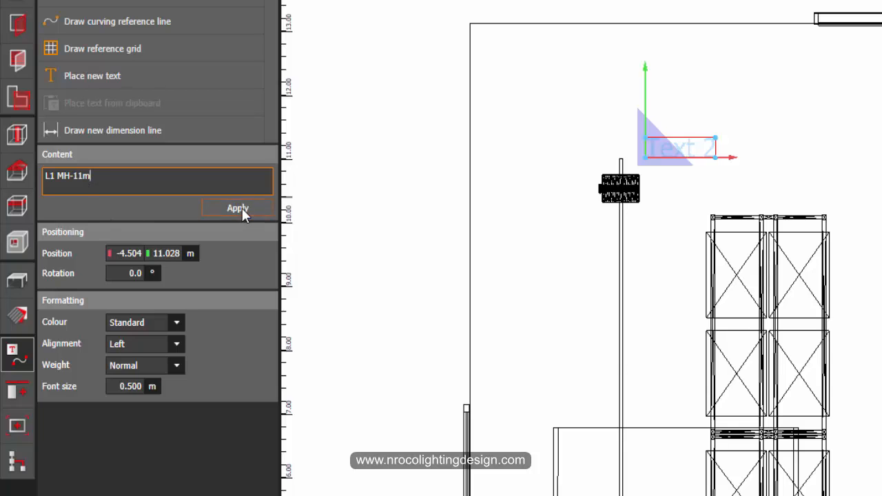
{"action": "left_click", "coordinate": [237, 207]}
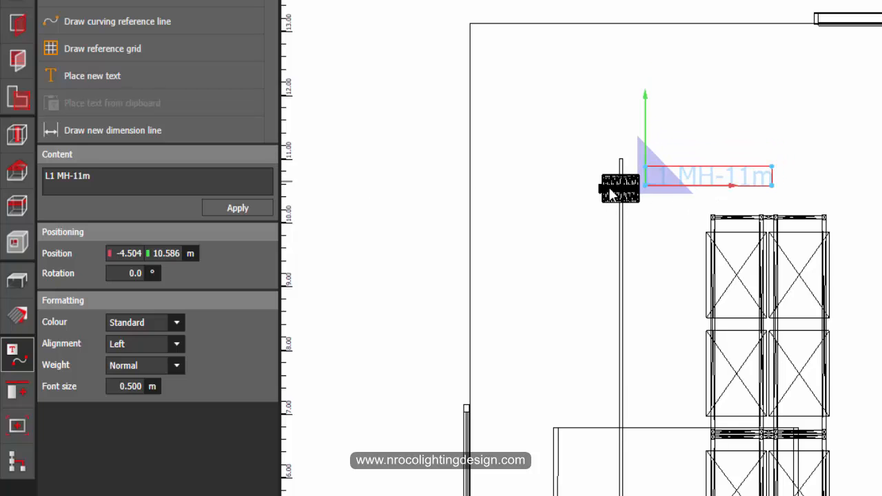
{"action": "left_click", "coordinate": [156, 181]}
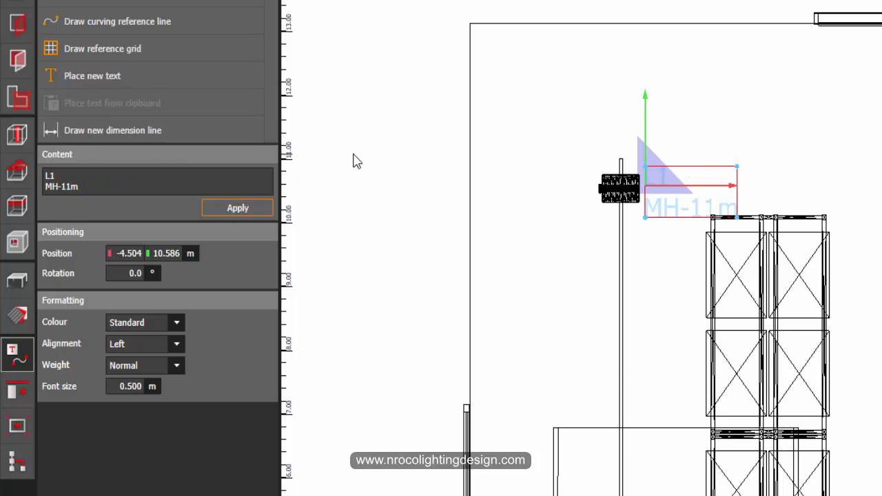
{"action": "mouse_move", "coordinate": [668, 190]}
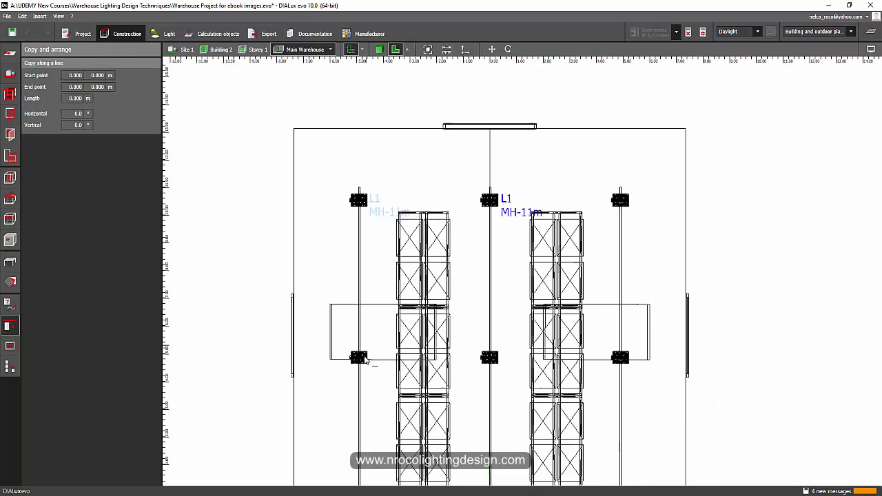
- Copy the L1 MH-11m label along the middle and bottom fixture rows
{"action": "left_click_drag", "start_coordinate": [358, 358], "coordinate": [630, 364]}
{"action": "type", "text": "3"}
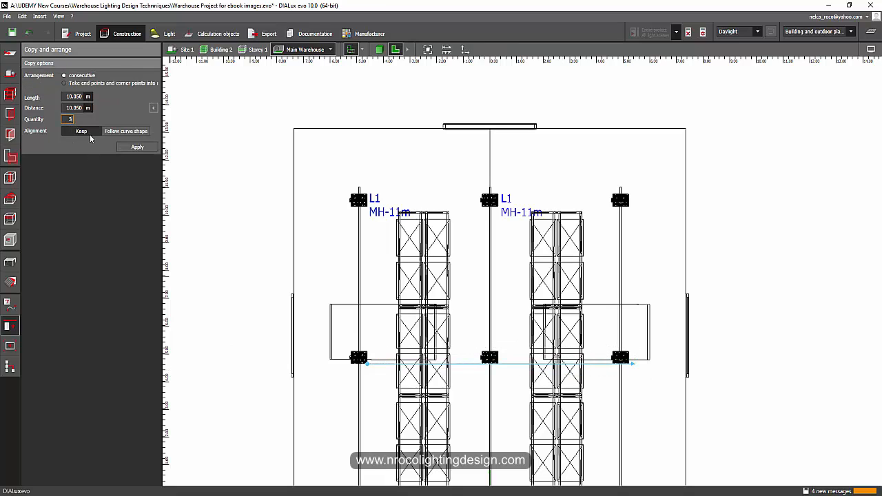
{"action": "left_click", "coordinate": [137, 147]}
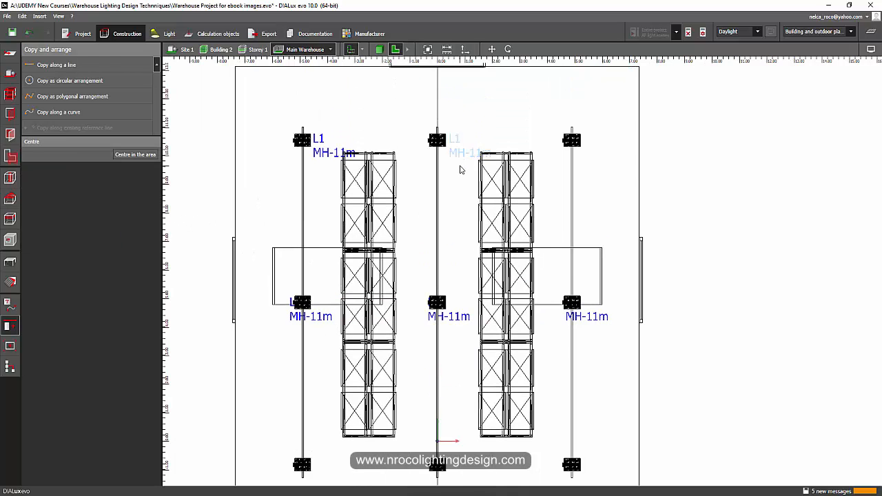
{"action": "left_click", "coordinate": [469, 153]}
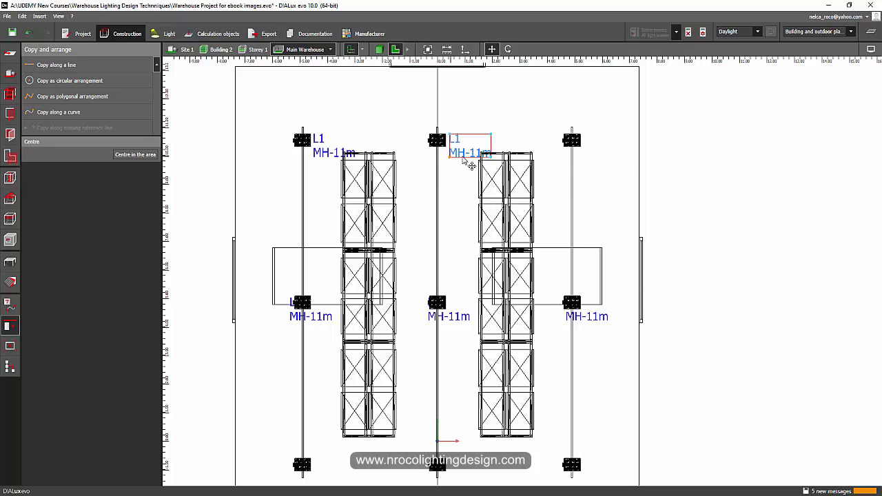
{"action": "scroll", "scroll_direction": "up", "scroll_amount": 3}
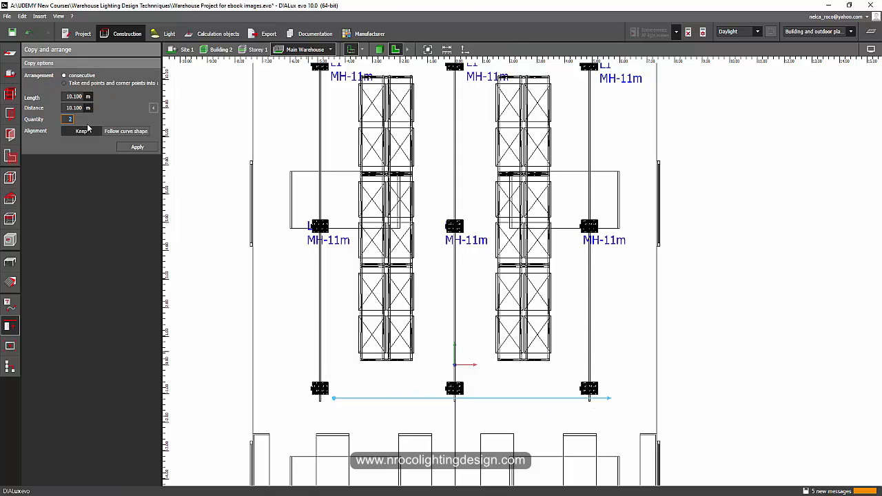
{"action": "left_click", "coordinate": [137, 147]}
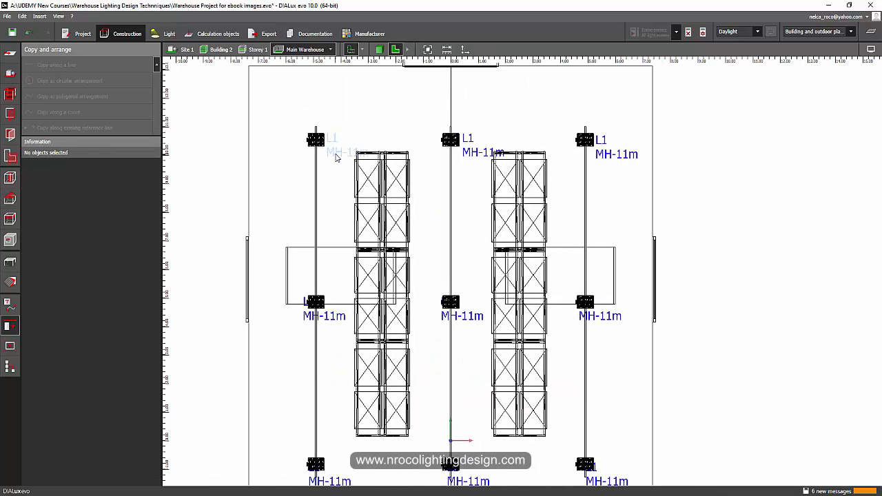
- Place an L2 MH-7m text label beside an L2 luminaire and select it
{"action": "left_click", "coordinate": [315, 139]}
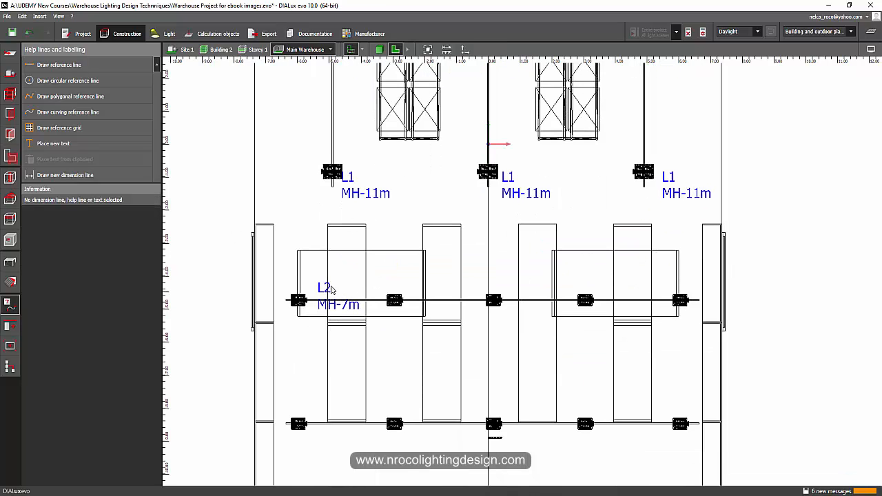
{"action": "left_click", "coordinate": [324, 289]}
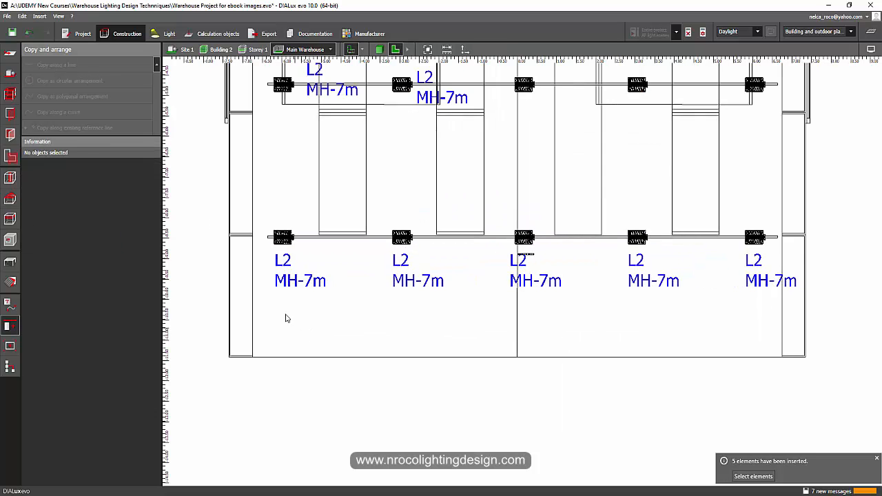
{"action": "left_click", "coordinate": [315, 33]}
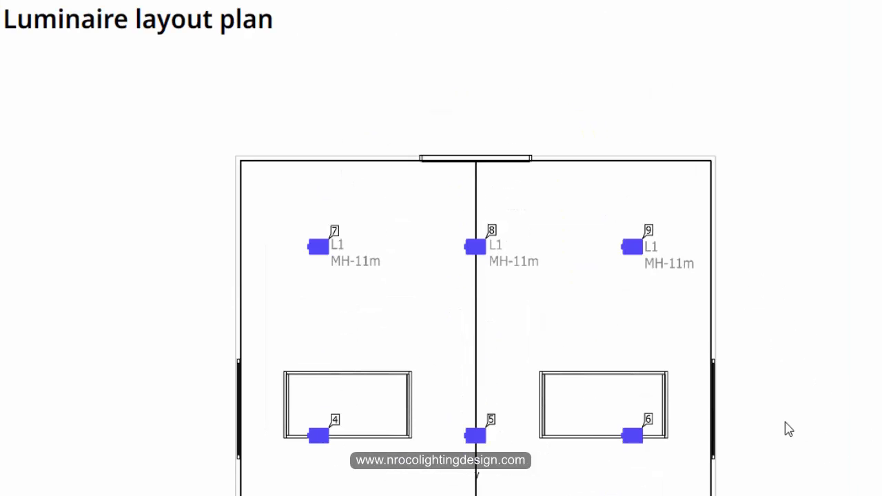
{"action": "scroll", "scroll_direction": "down", "scroll_amount": 3}
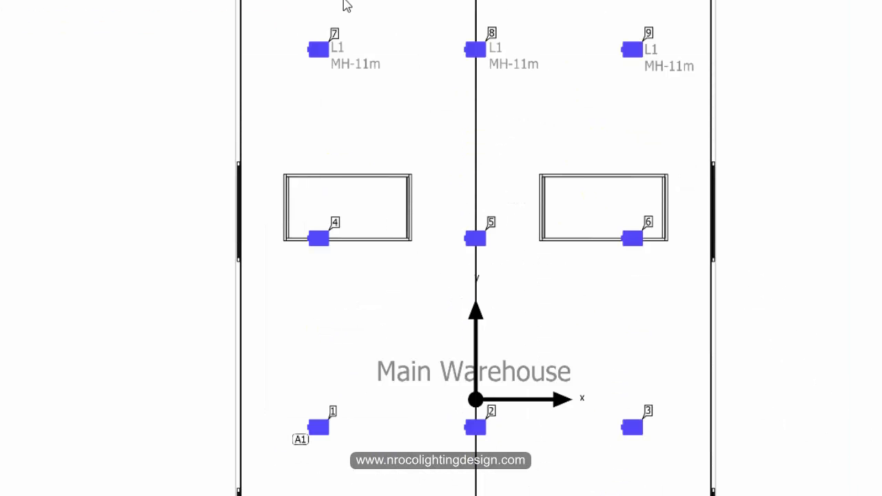
{"action": "scroll", "scroll_direction": "down", "scroll_amount": 3}
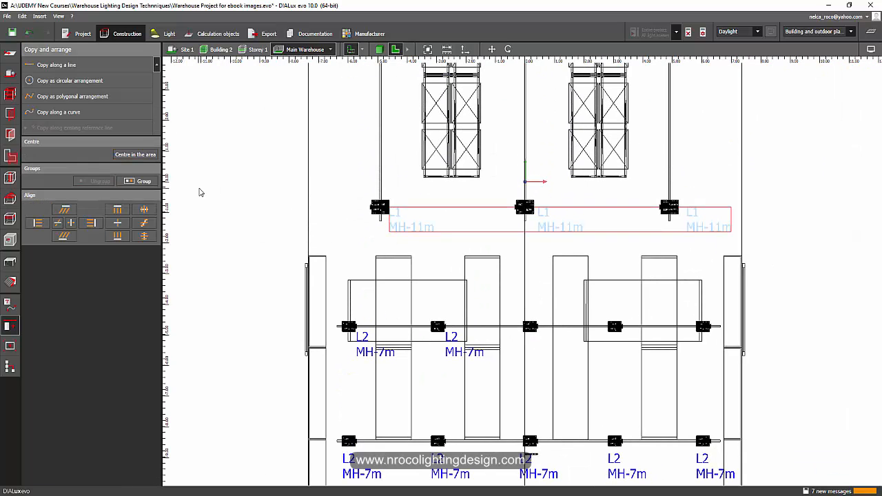
- Move the top- and middle-row L1 MH-11m labels right beside their fixtures
{"action": "right_click", "coordinate": [413, 227]}
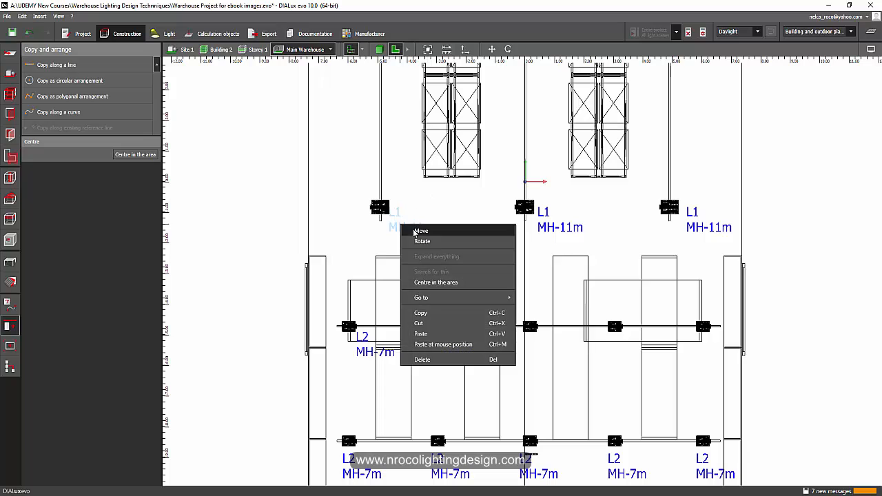
{"action": "left_click", "coordinate": [421, 231]}
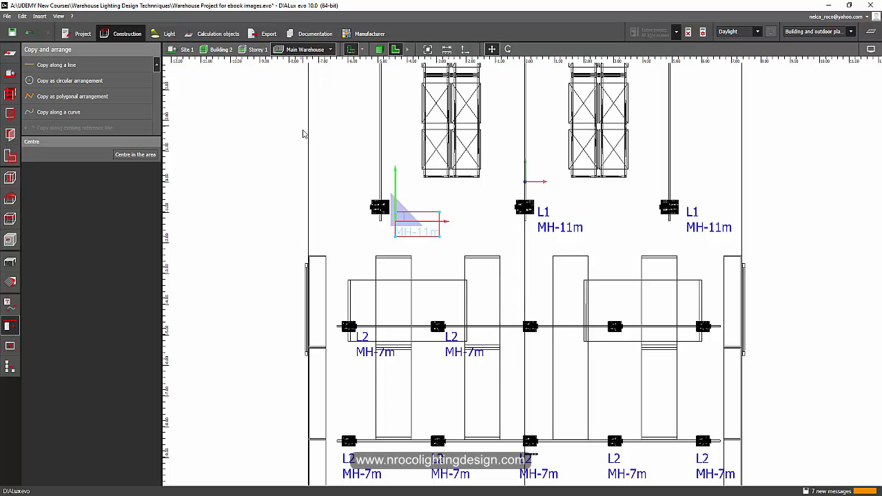
{"action": "right_click", "coordinate": [397, 223]}
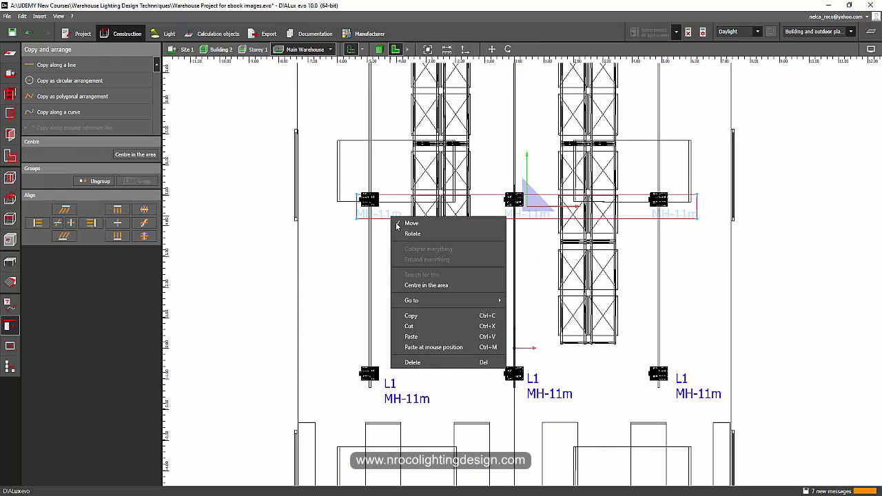
{"action": "left_click", "coordinate": [411, 223]}
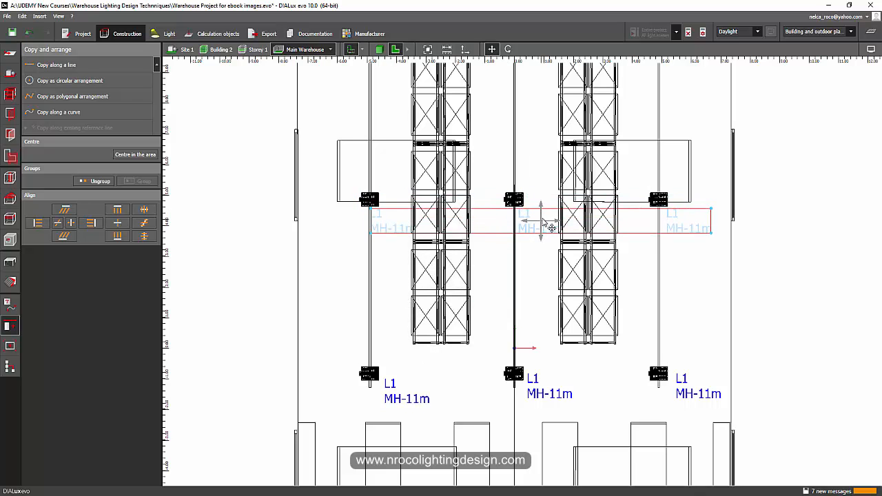
{"action": "left_click", "coordinate": [337, 161]}
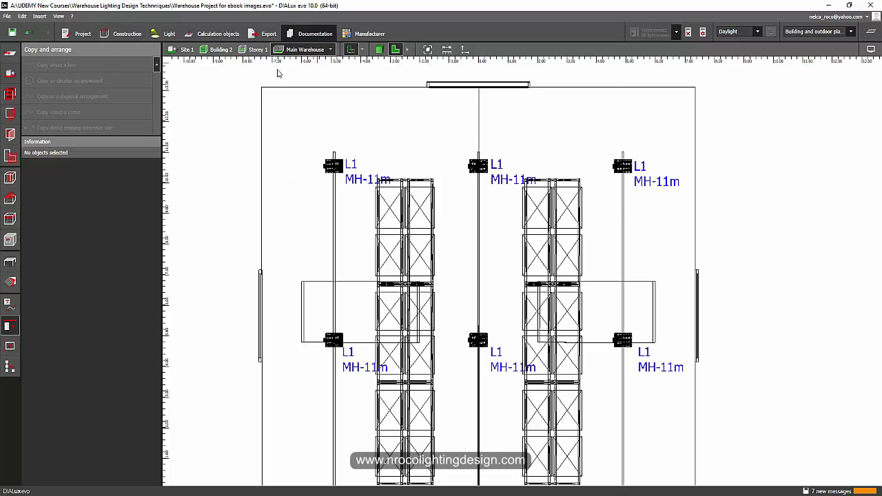
- Show the Luminaire layout plan page under Documentation for Main Warehouse
{"action": "left_click", "coordinate": [315, 33]}
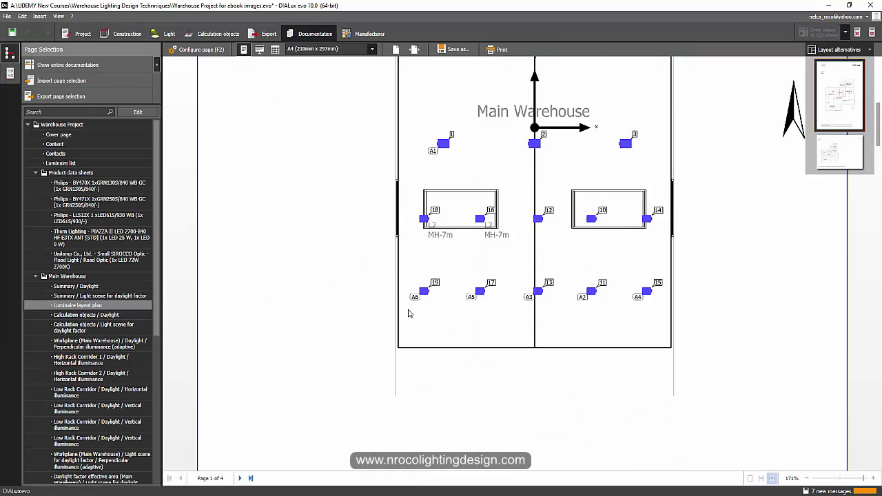
{"action": "scroll", "scroll_direction": "down", "scroll_amount": 3}
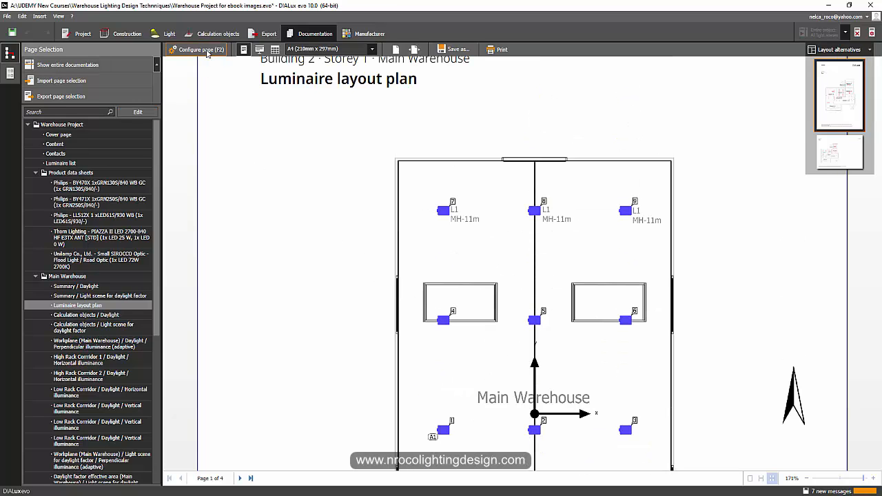
- Regenerate the layout plan page and scroll to inspect the L1 and L2 labels
{"action": "left_click", "coordinate": [198, 49]}
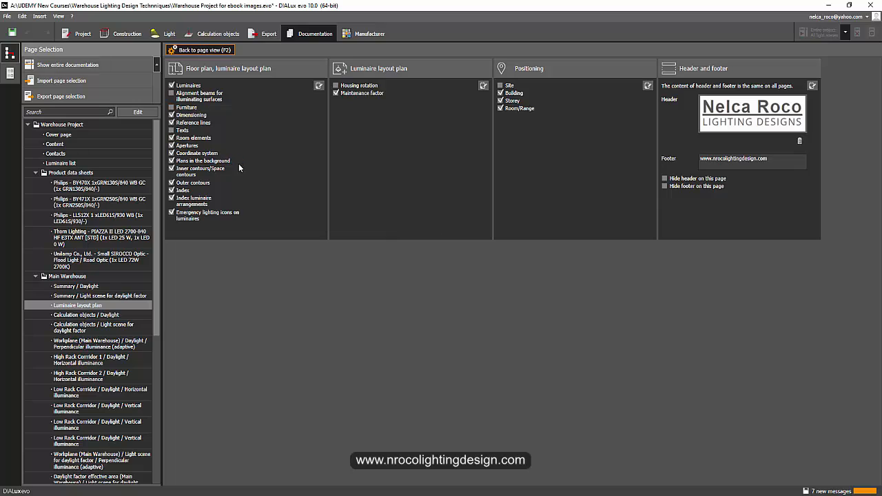
{"action": "left_click", "coordinate": [172, 130]}
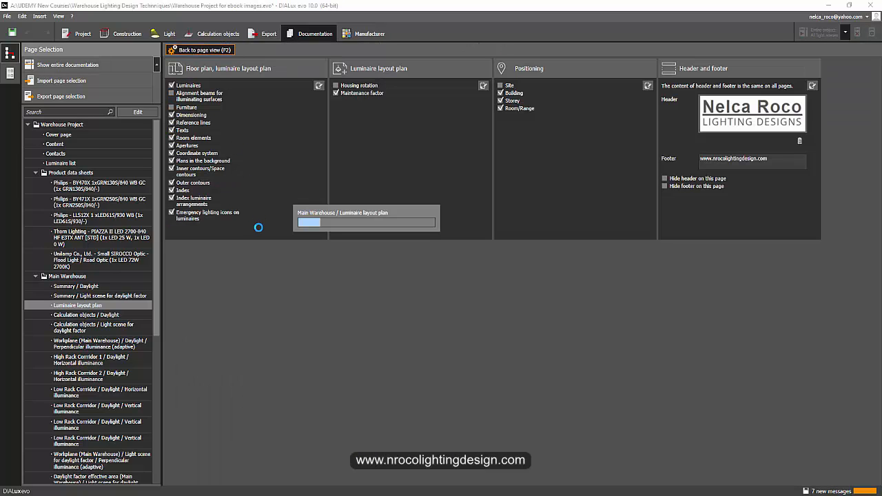
{"action": "left_click", "coordinate": [200, 49]}
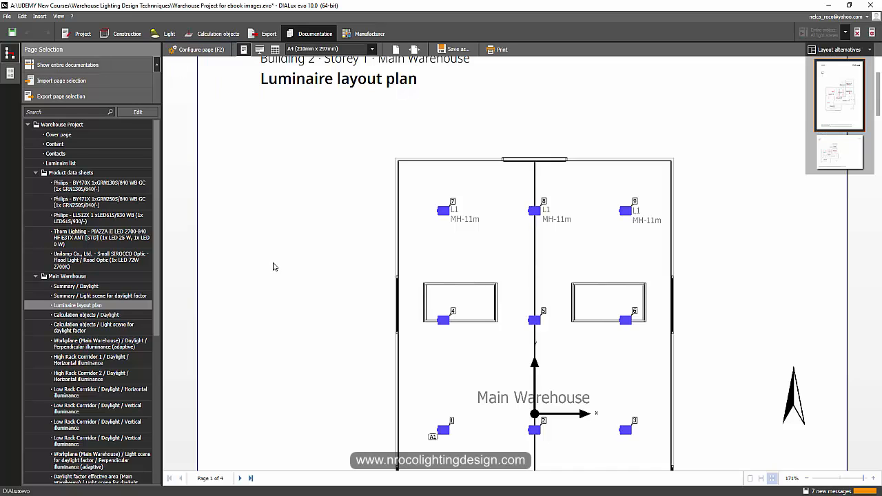
{"action": "scroll", "scroll_direction": "down", "scroll_amount": 3}
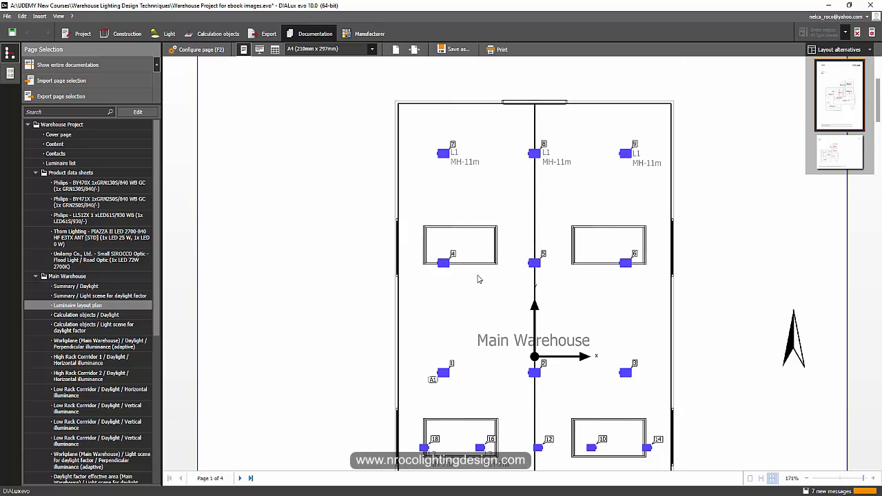
{"action": "mouse_move", "coordinate": [204, 57]}
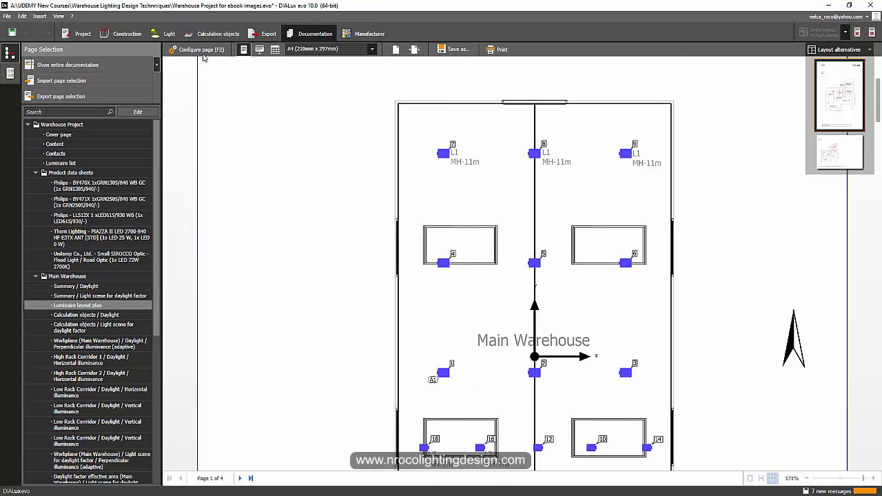
{"action": "left_click", "coordinate": [201, 49]}
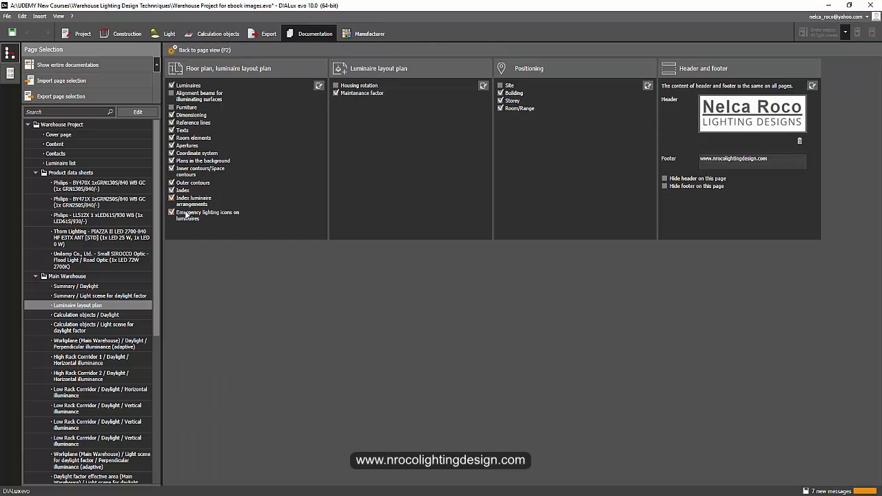
{"action": "left_click", "coordinate": [201, 49]}
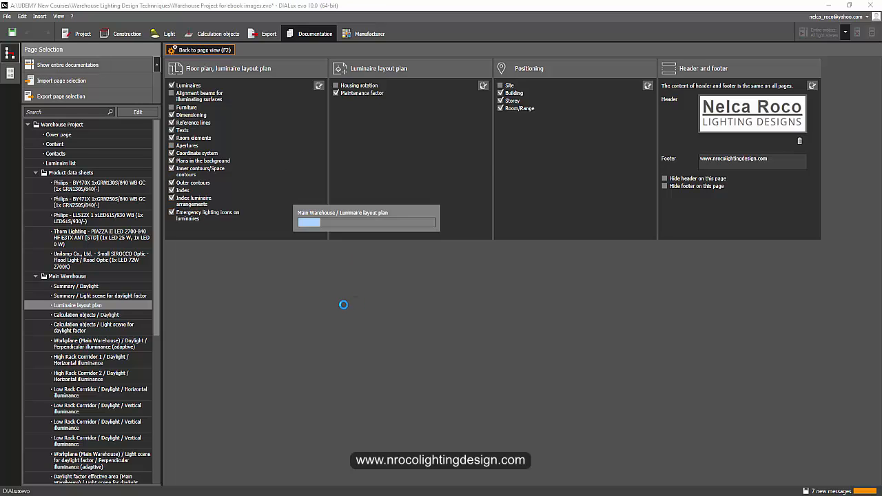
{"action": "left_click", "coordinate": [200, 49]}
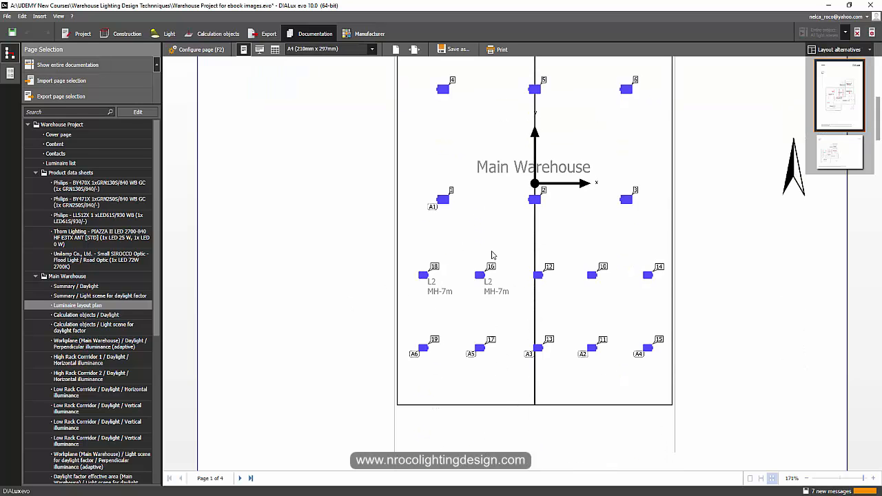
{"action": "scroll", "scroll_direction": "up", "scroll_amount": 3}
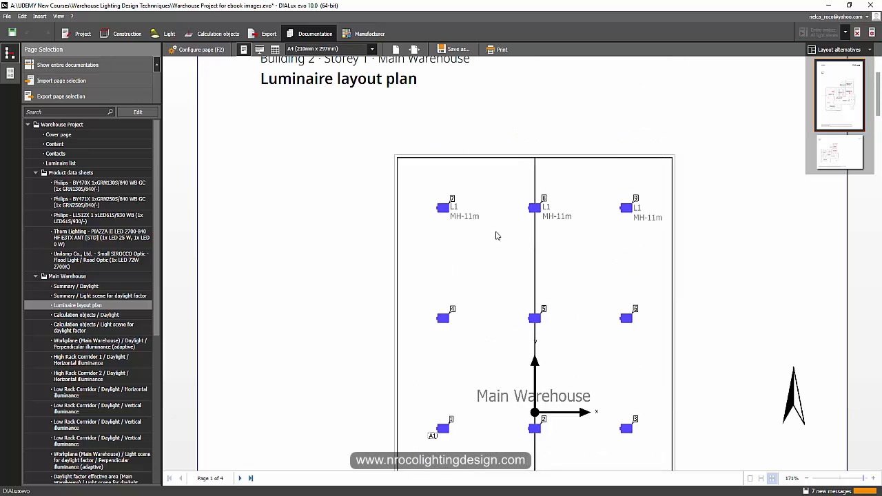
{"action": "scroll", "scroll_direction": "down", "scroll_amount": 3}
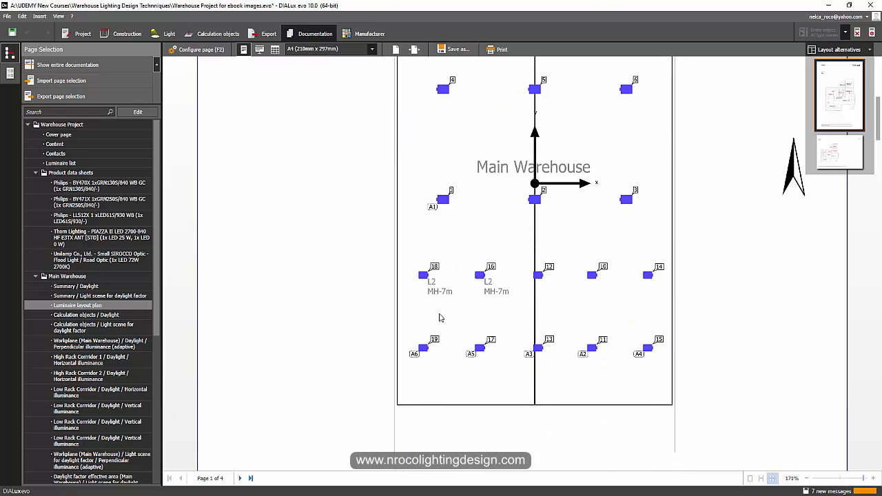
{"action": "mouse_move", "coordinate": [186, 93]}
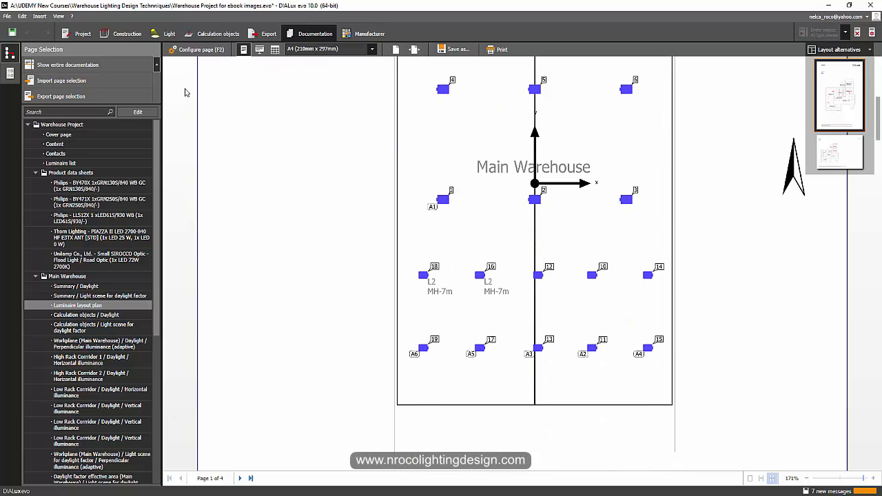
- Switch to Construction text labelling, then recheck labels on the layout plan page
{"action": "left_click", "coordinate": [127, 33]}
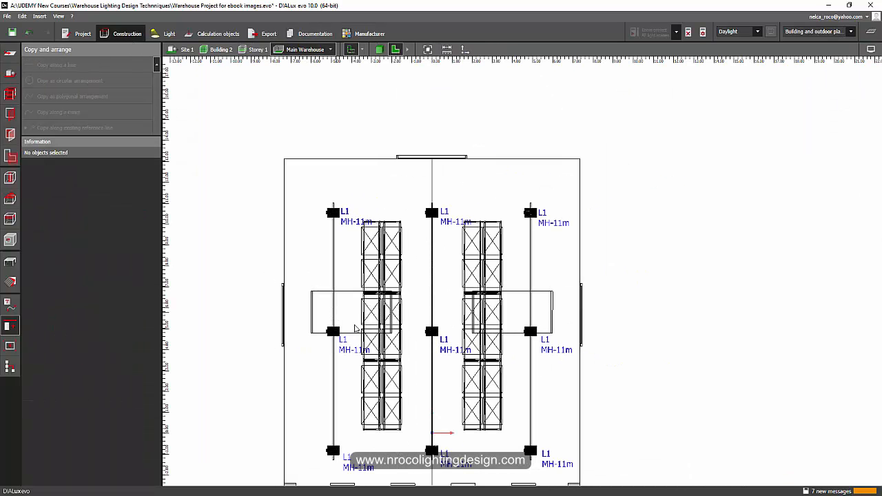
{"action": "left_click", "coordinate": [12, 326]}
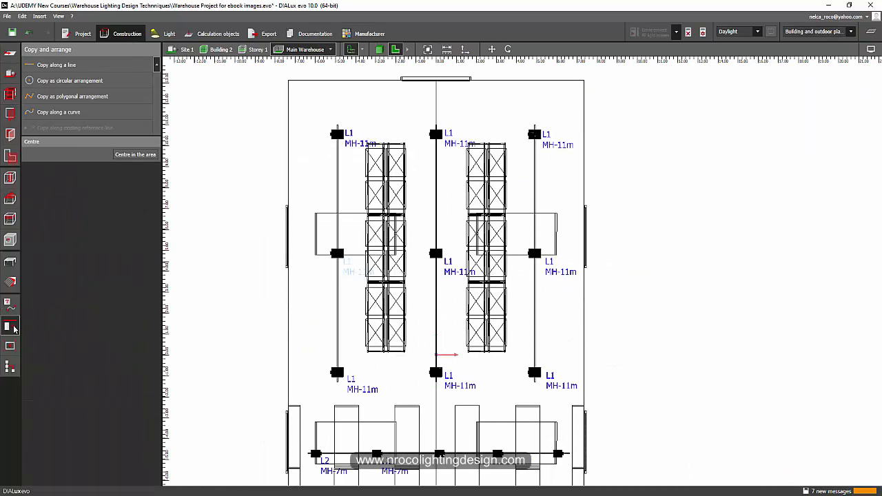
{"action": "left_click", "coordinate": [11, 325]}
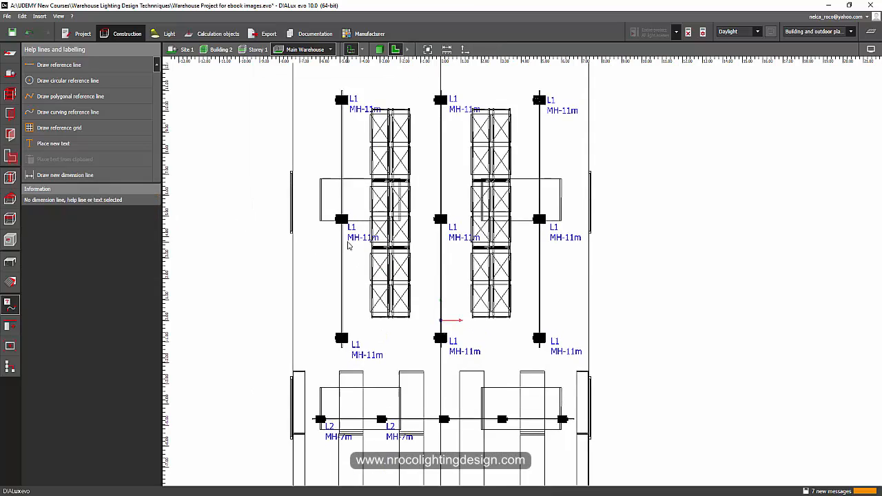
{"action": "left_click", "coordinate": [314, 33]}
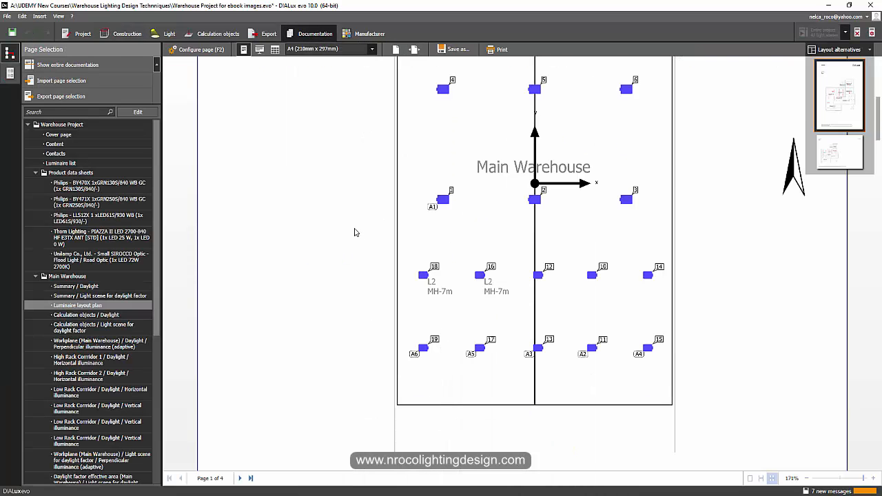
{"action": "scroll", "scroll_direction": "down", "scroll_amount": 3}
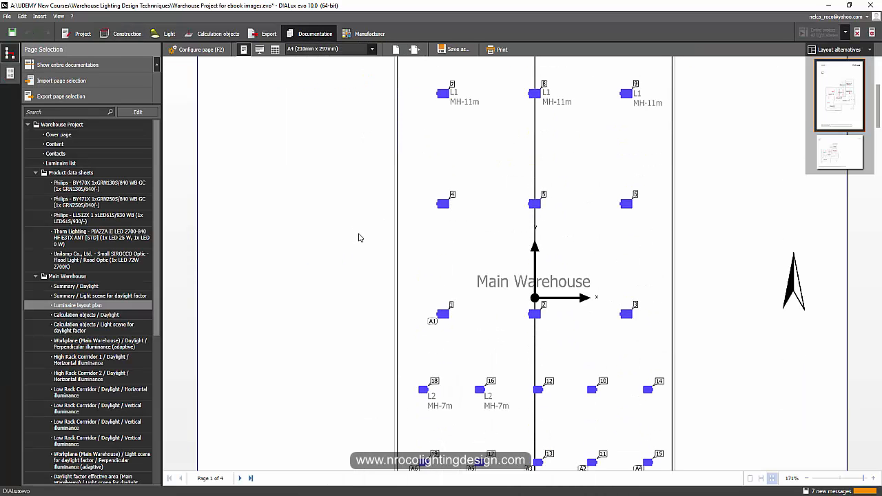
- Reposition an L1 MH-11m label snugly beside its fixture on the construction plan
{"action": "left_click", "coordinate": [127, 33]}
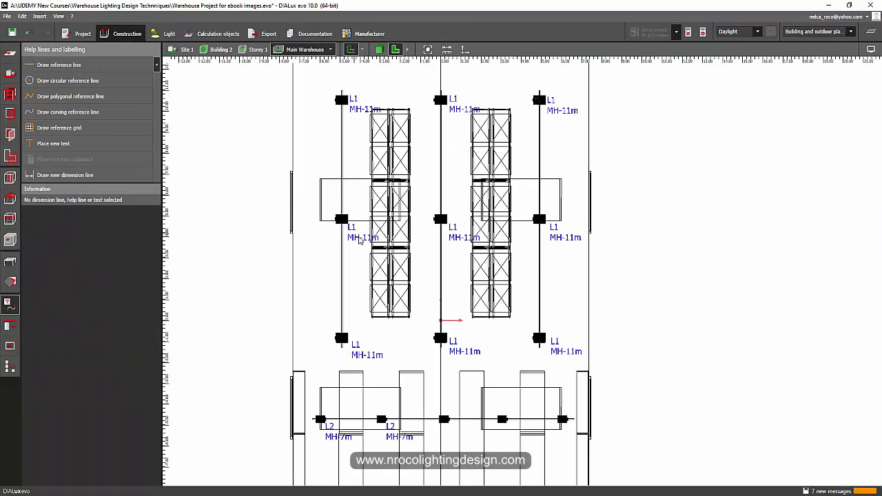
{"action": "left_click", "coordinate": [459, 237]}
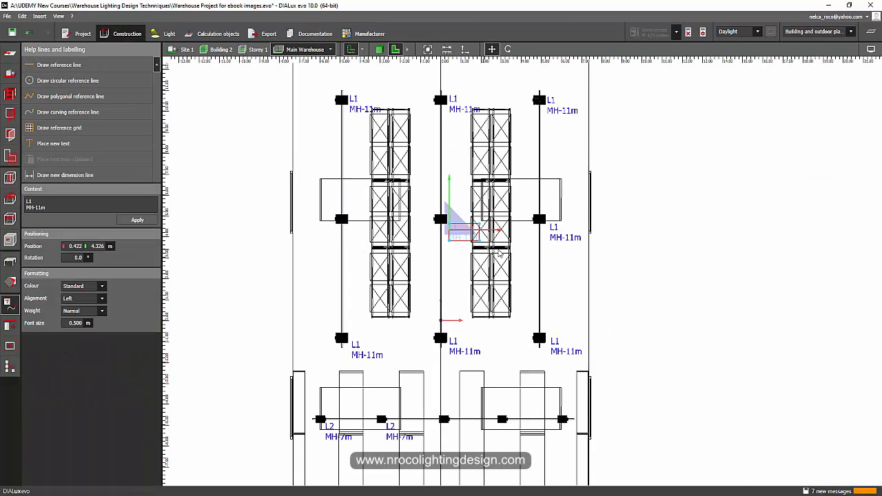
{"action": "left_click", "coordinate": [357, 119]}
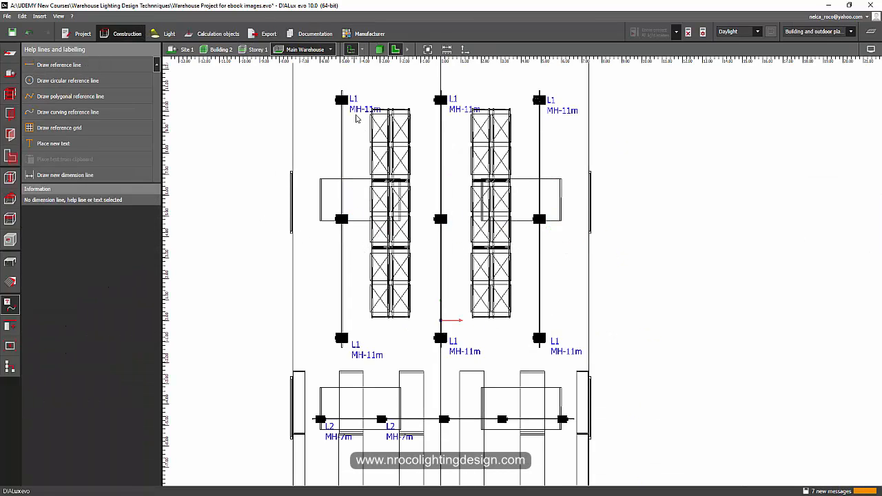
{"action": "left_click", "coordinate": [363, 109]}
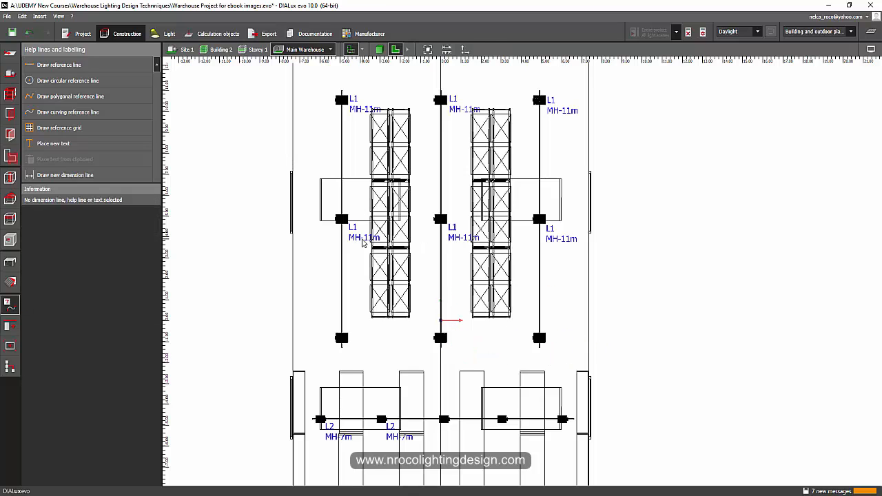
{"action": "left_click", "coordinate": [362, 236]}
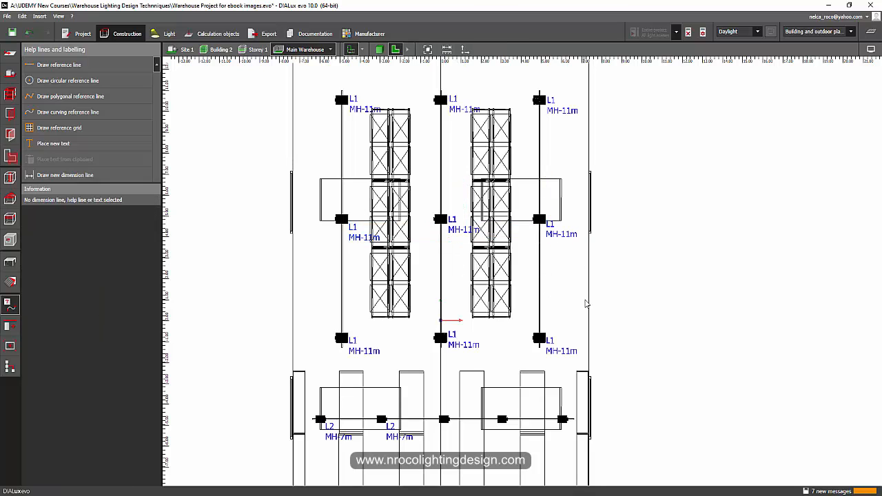
- Drag the row of L2 MH-7m labels beside the lower-row luminaires
{"action": "scroll", "scroll_direction": "down", "scroll_amount": 3}
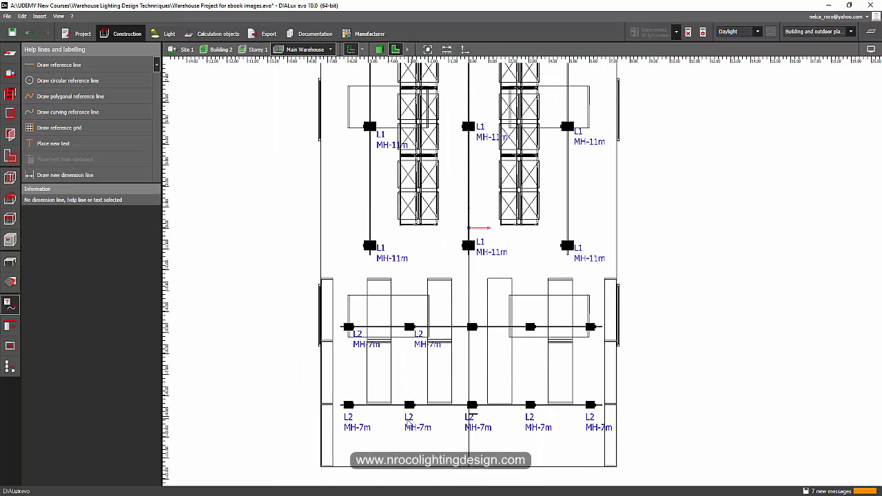
{"action": "left_click", "coordinate": [472, 417]}
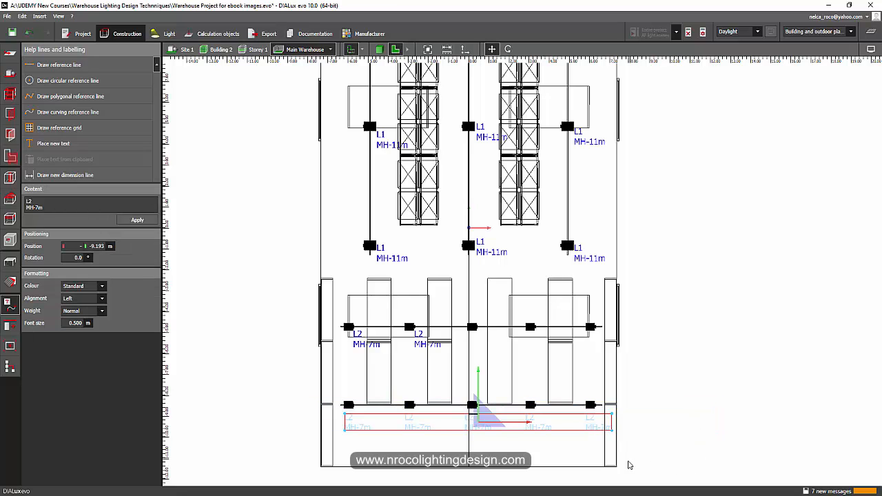
{"action": "left_click_drag", "start_coordinate": [478, 407], "coordinate": [355, 334]}
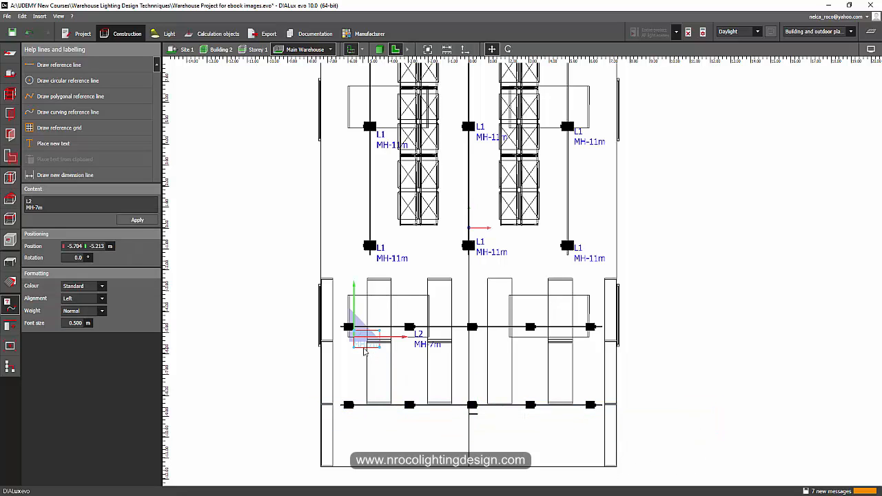
{"action": "mouse_move", "coordinate": [429, 347]}
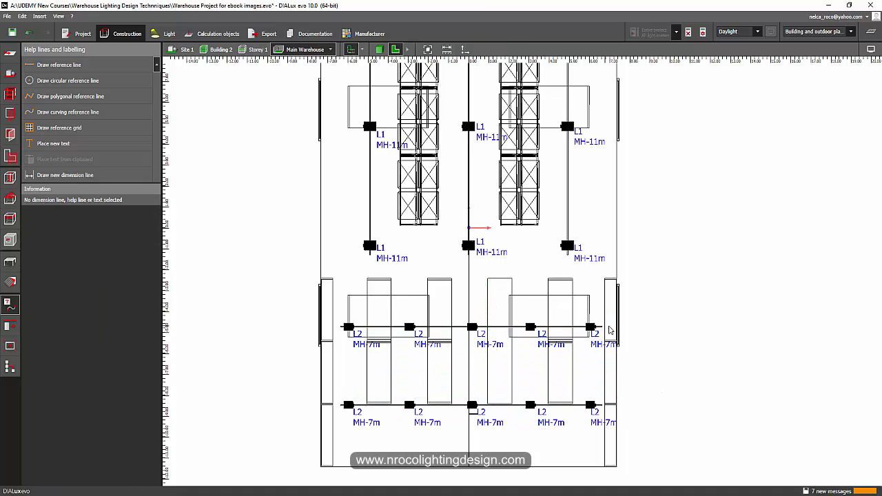
- Review the L1 MH-11m and L2 MH-7m labels on the Luminaire layout plan page, then switch to the Udemy tab
{"action": "left_click", "coordinate": [314, 33]}
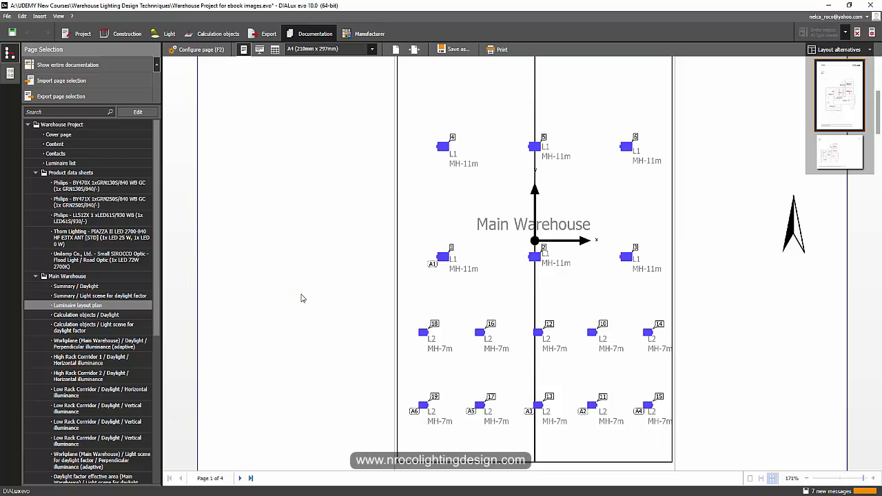
{"action": "scroll", "scroll_direction": "up", "scroll_amount": 3}
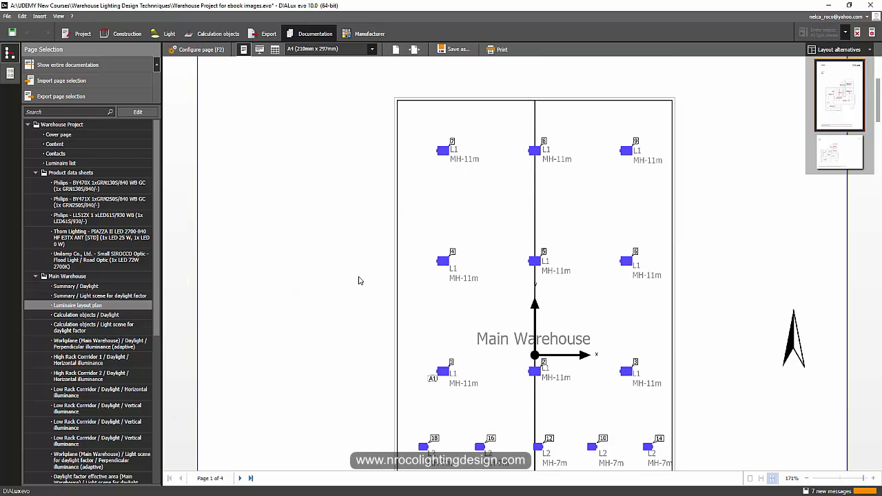
{"action": "mouse_move", "coordinate": [554, 148]}
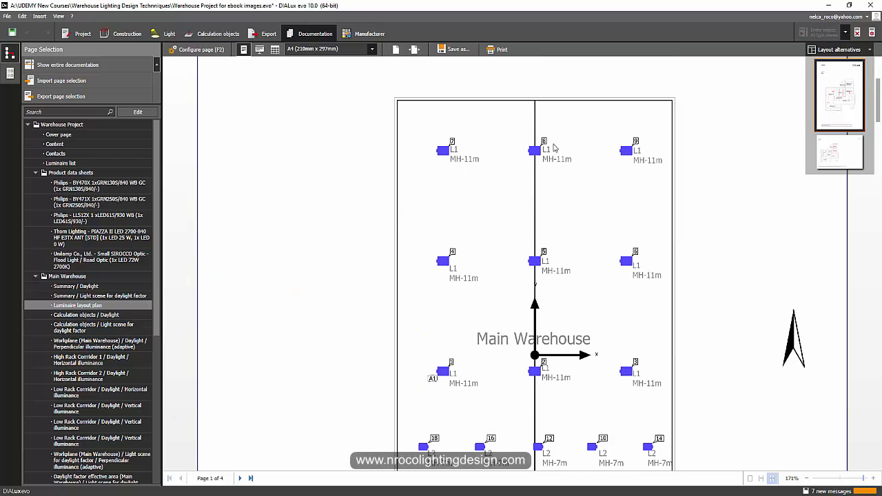
{"action": "scroll", "scroll_direction": "up", "scroll_amount": 3}
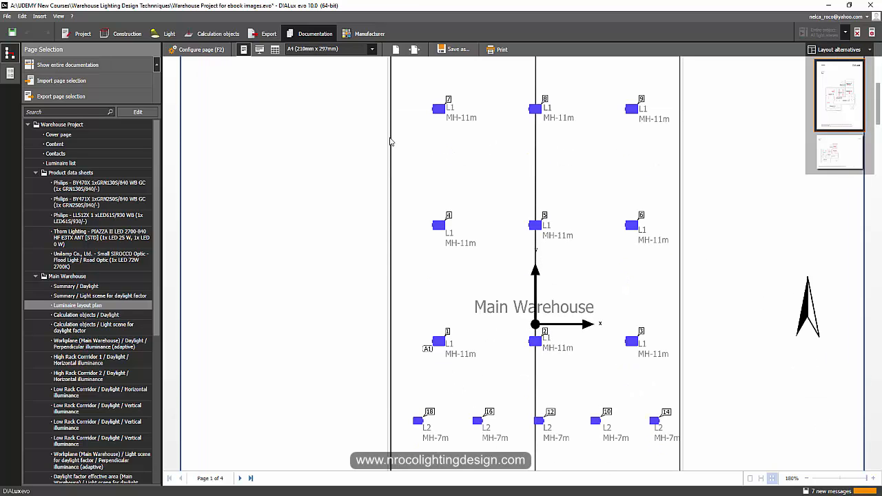
{"action": "scroll", "scroll_direction": "up", "scroll_amount": 3}
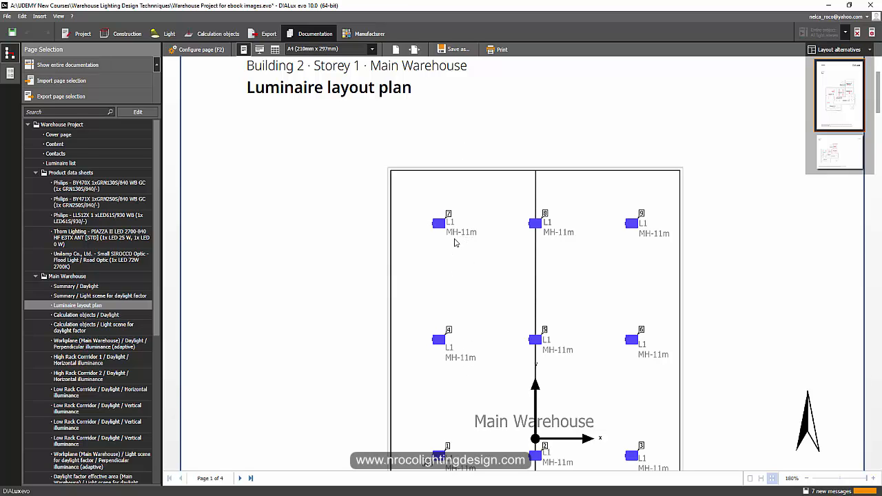
{"action": "scroll", "scroll_direction": "down", "scroll_amount": 3}
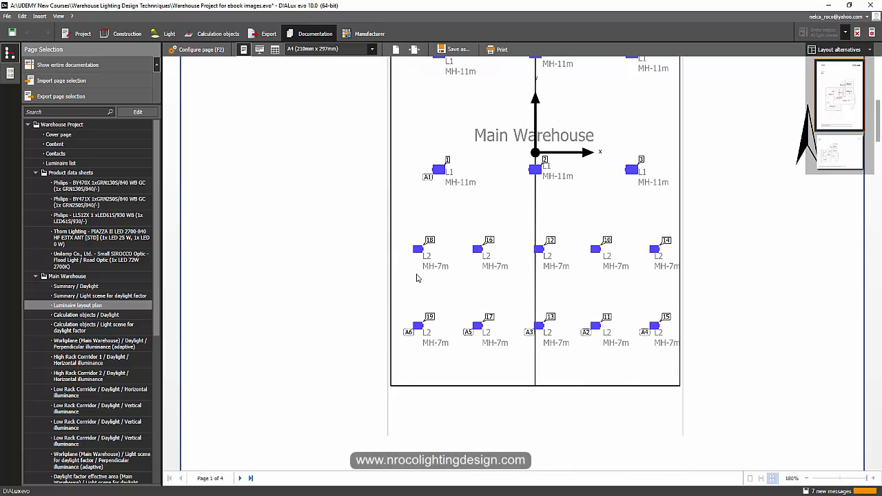
{"action": "mouse_move", "coordinate": [372, 286]}
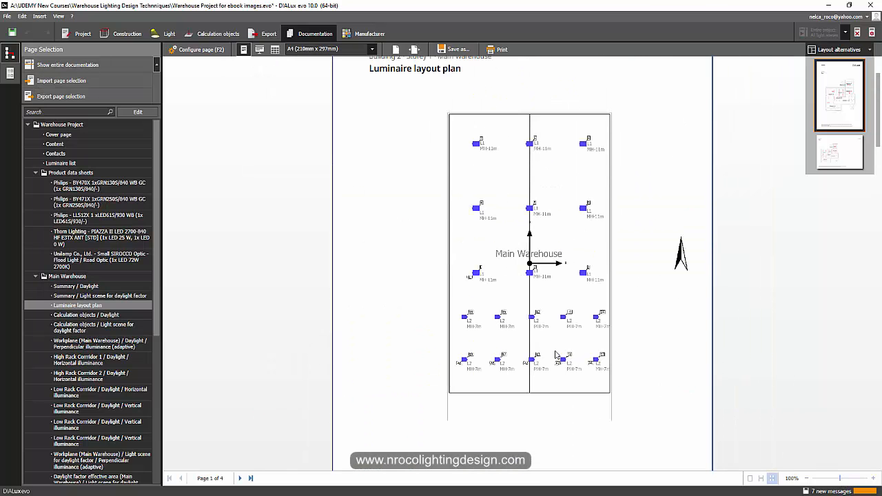
{"action": "mouse_move", "coordinate": [136, 44]}
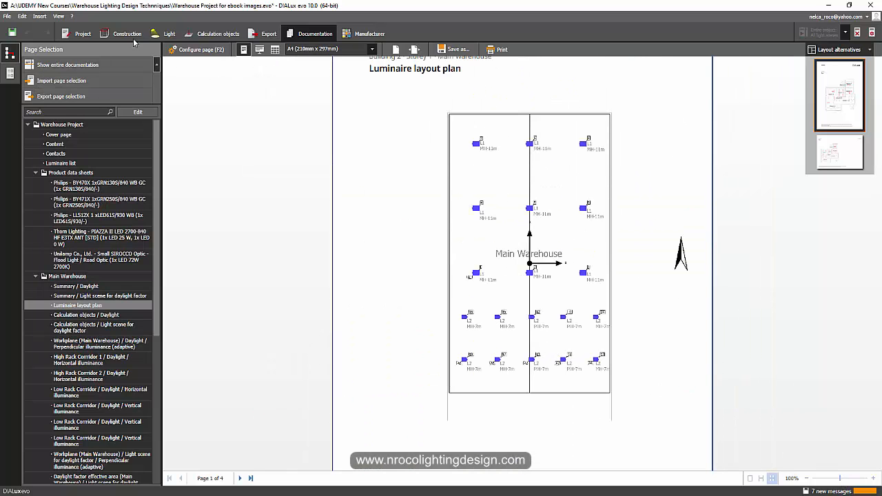
{"action": "left_click", "coordinate": [127, 33]}
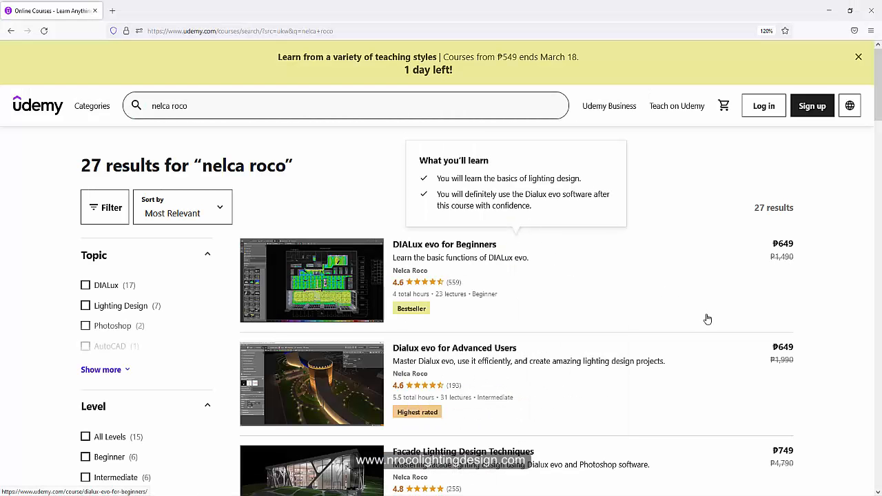
- Scroll down through the Udemy list of DIALux evo and lighting design courses
{"action": "scroll", "scroll_direction": "down", "scroll_amount": 3}
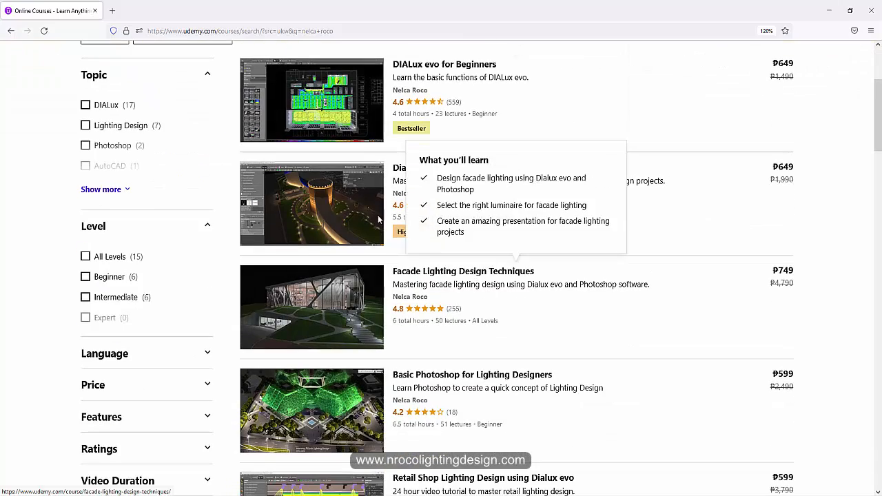
{"action": "scroll", "scroll_direction": "down", "scroll_amount": 3}
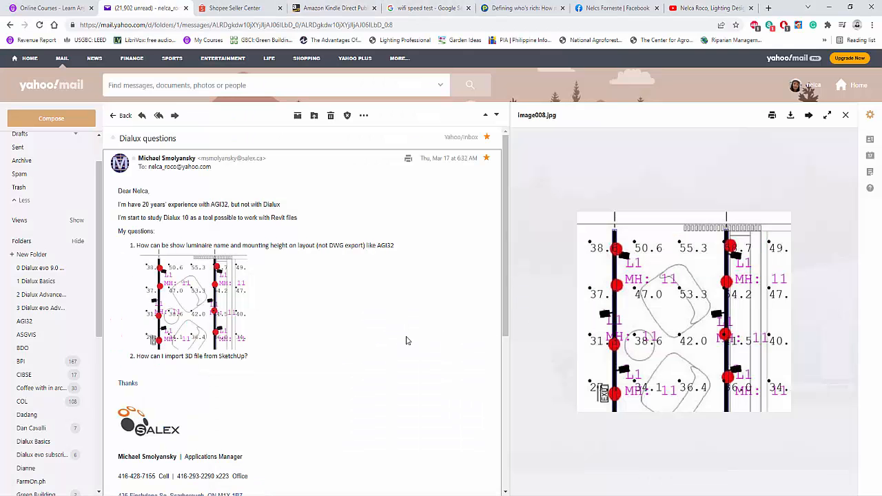
{"action": "mouse_move", "coordinate": [413, 354]}
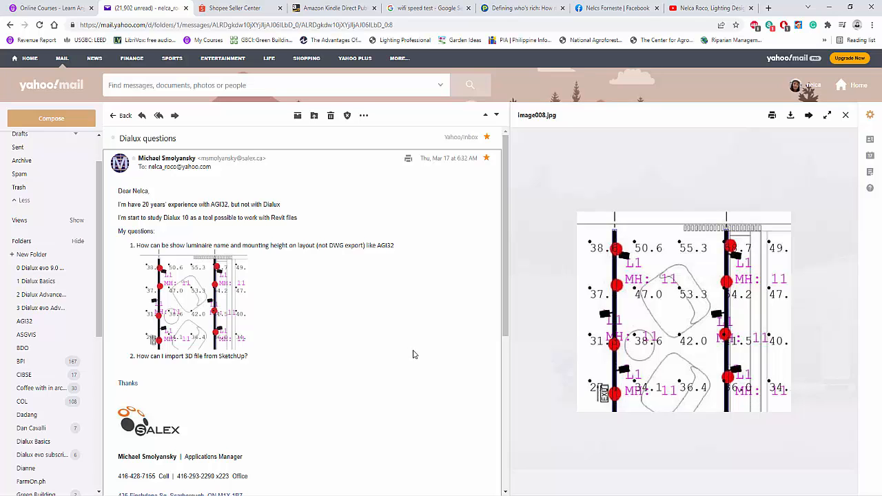